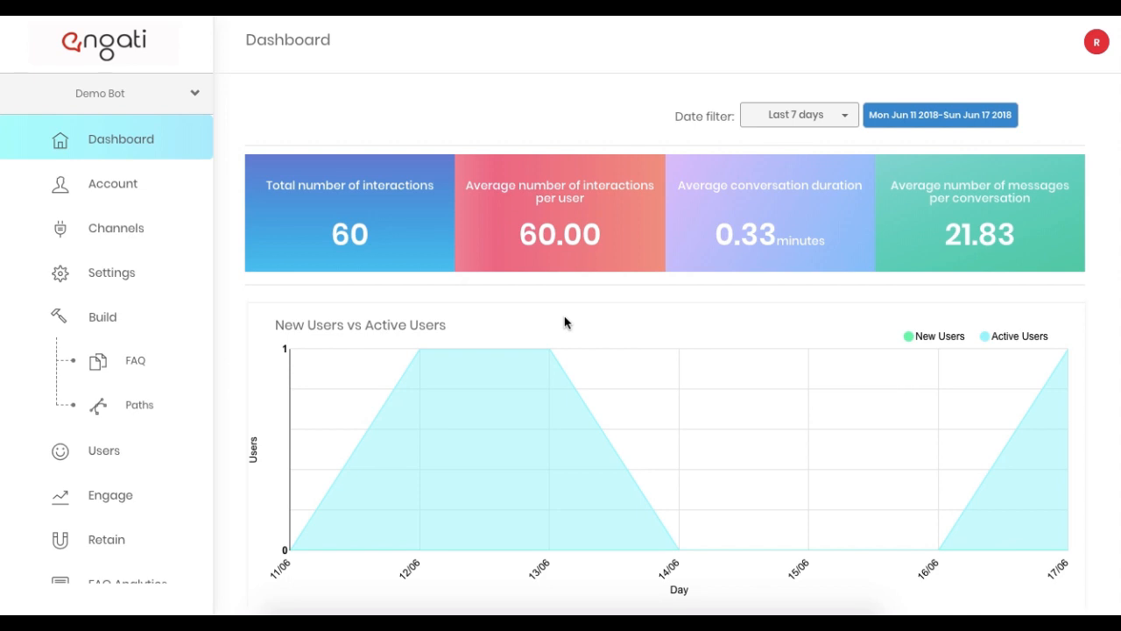
mouse_move(235, 315)
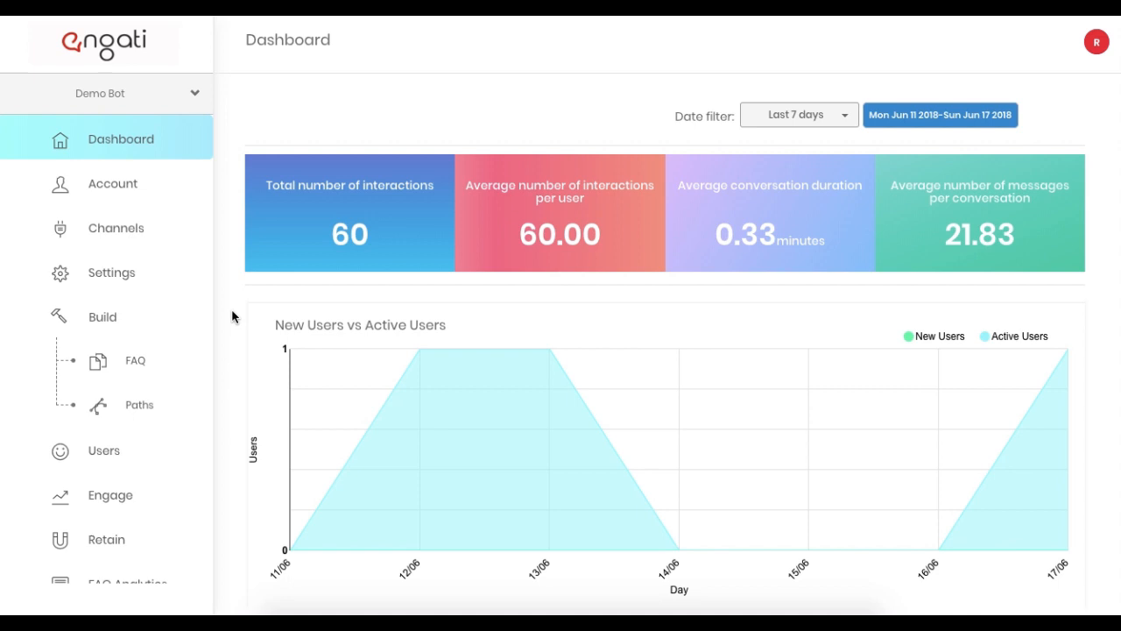
Go to Build > Paths to list the bot paths with the Welcome new user flow
click(140, 404)
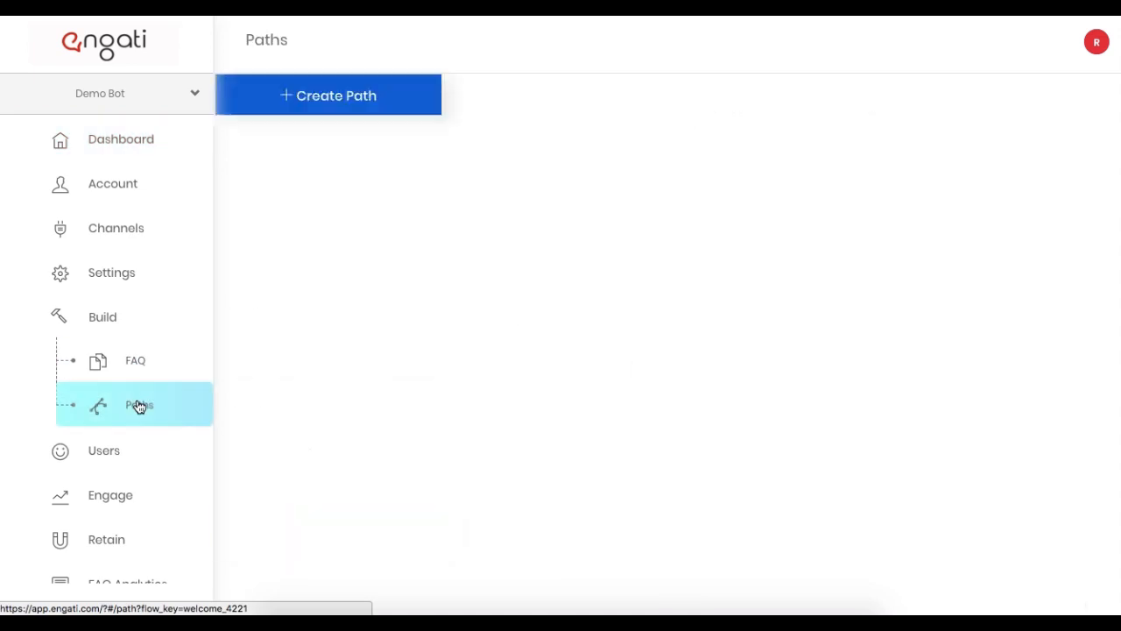
click(140, 403)
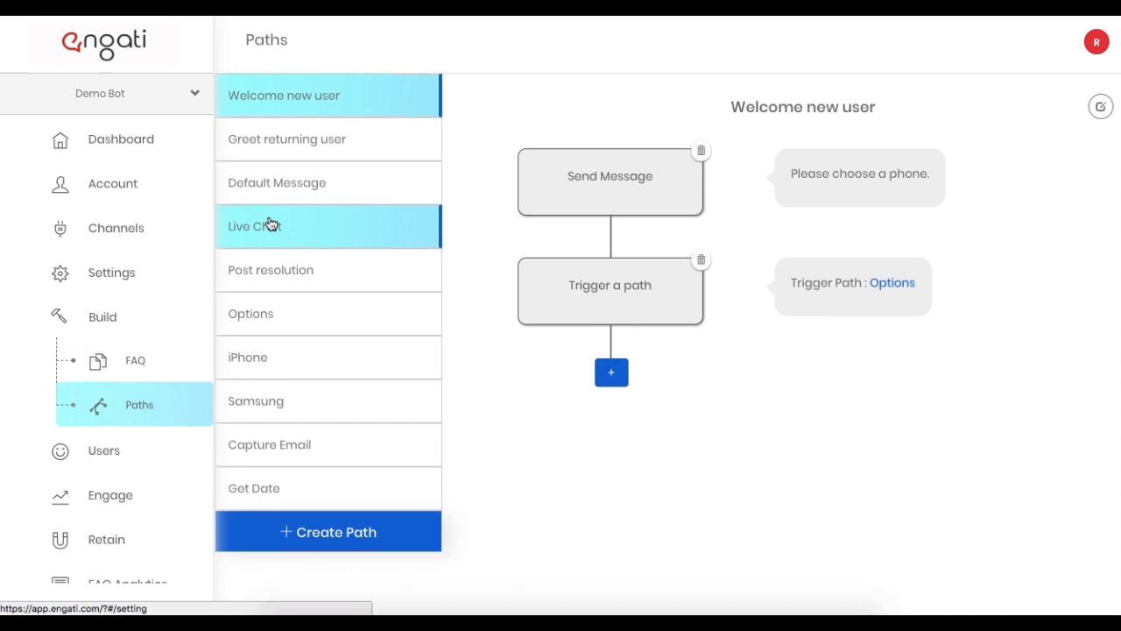
click(277, 182)
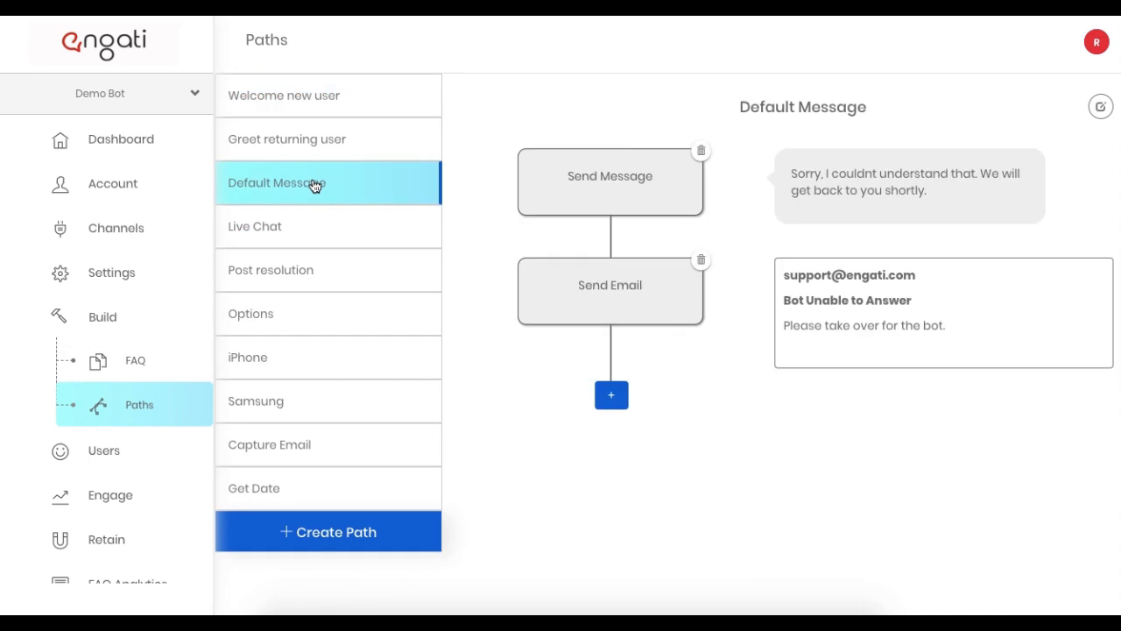
mouse_move(735, 399)
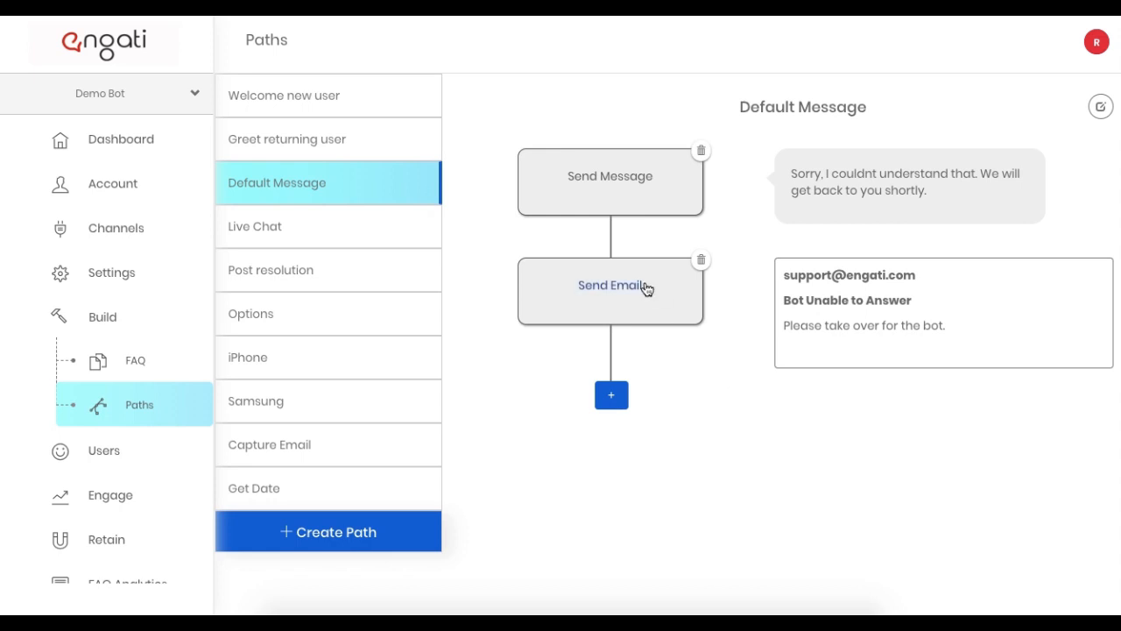
mouse_move(616, 298)
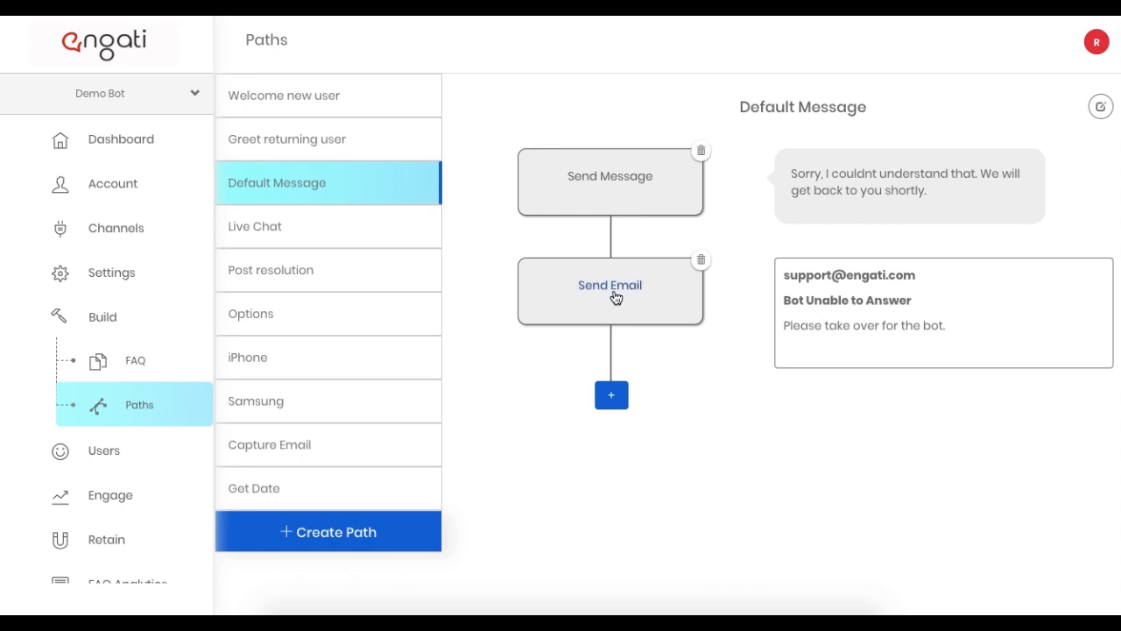
click(610, 291)
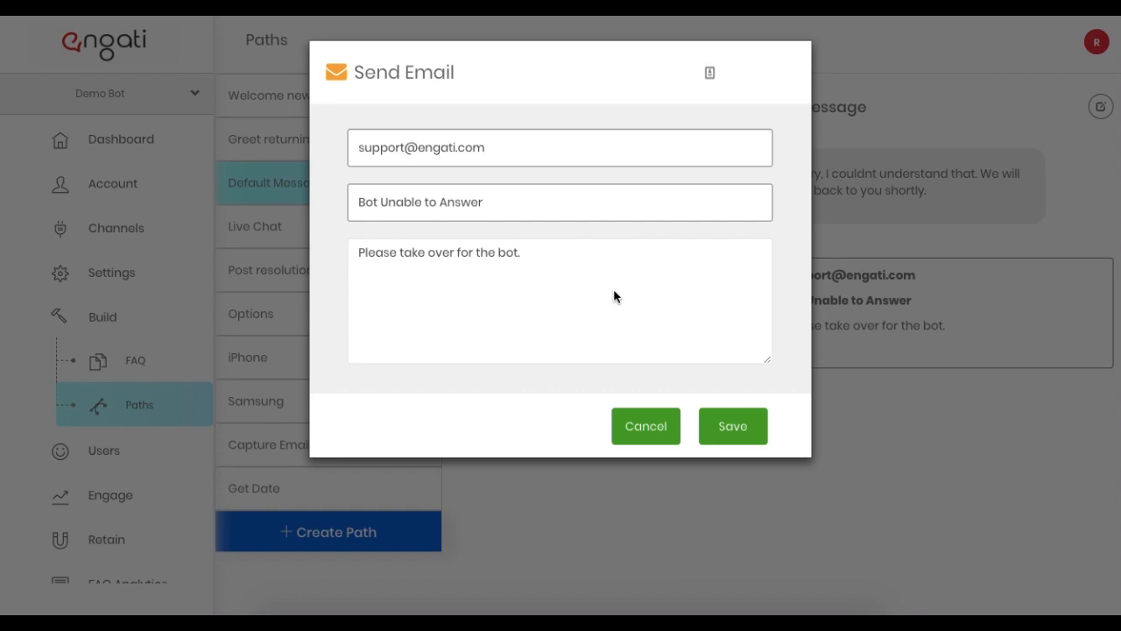
click(732, 426)
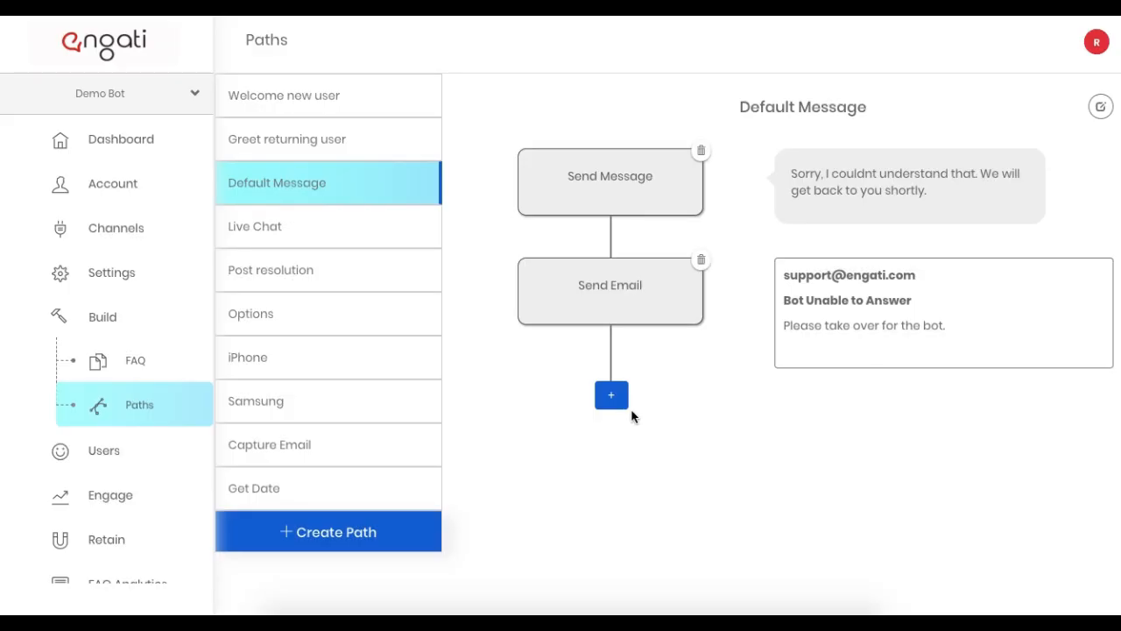
mouse_move(489, 392)
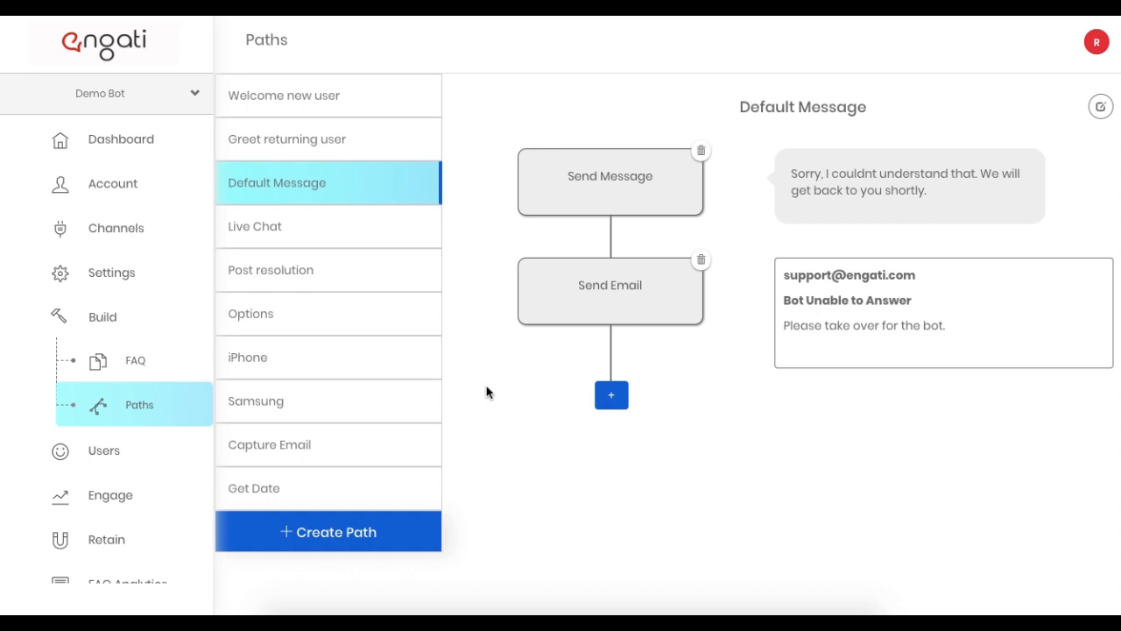
mouse_move(104, 450)
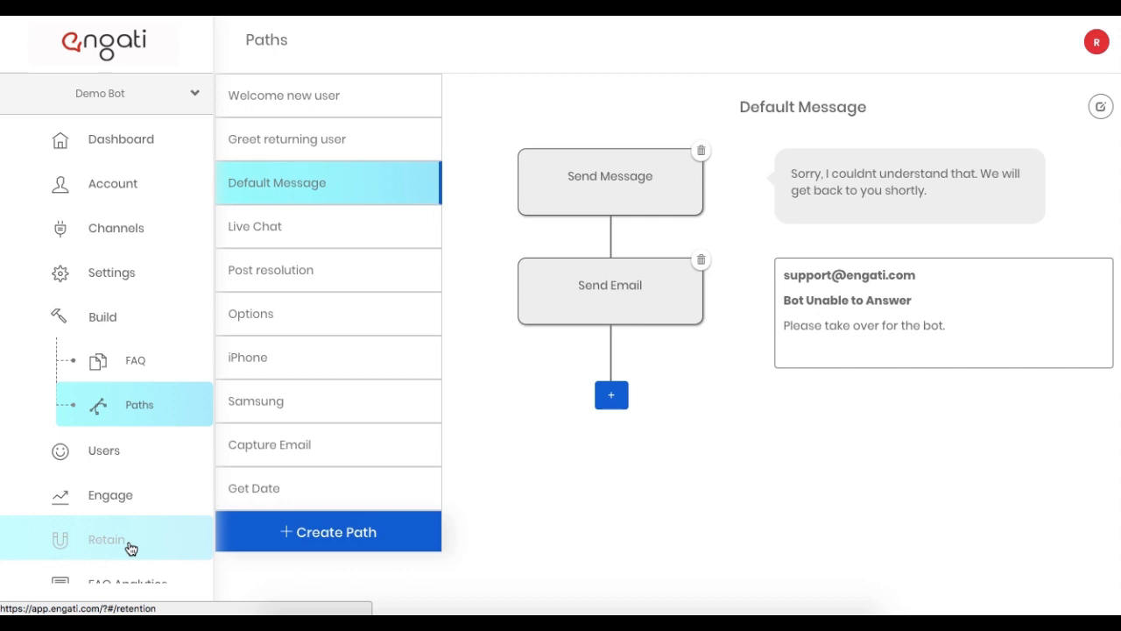
Show the Users table with each user's platform, last active and joined dates
scroll(down, 3)
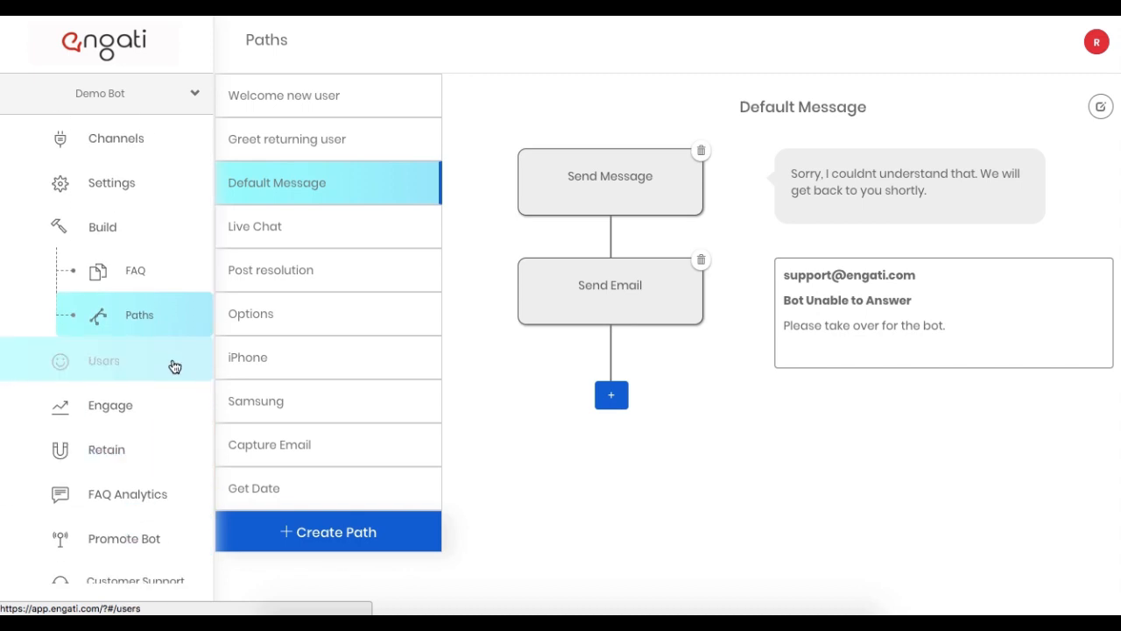
click(103, 361)
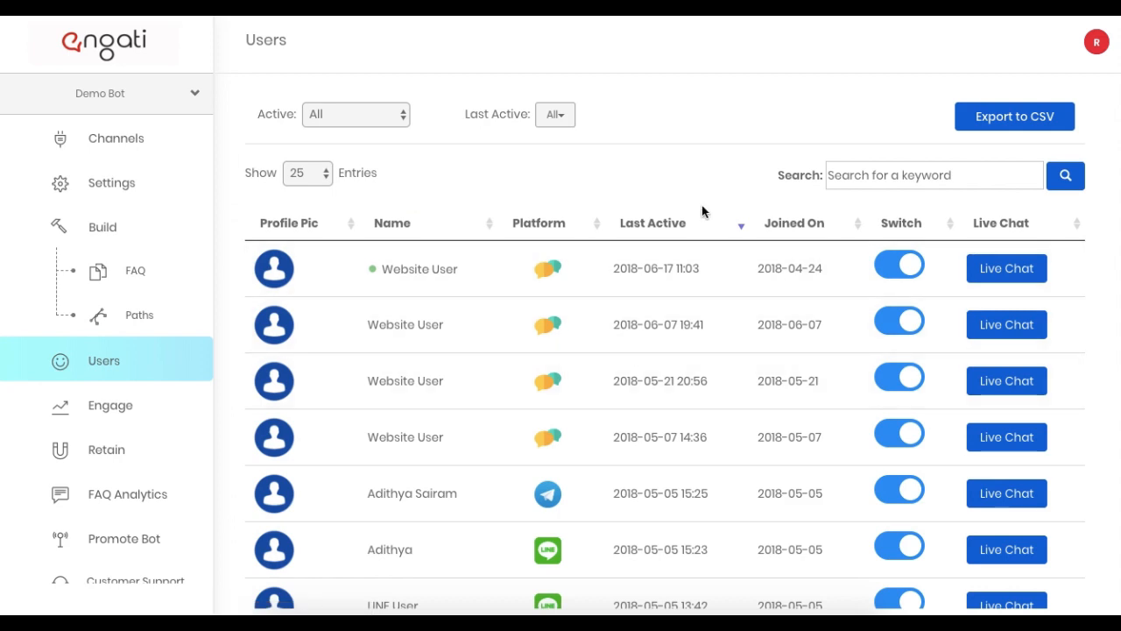
scroll(down, 3)
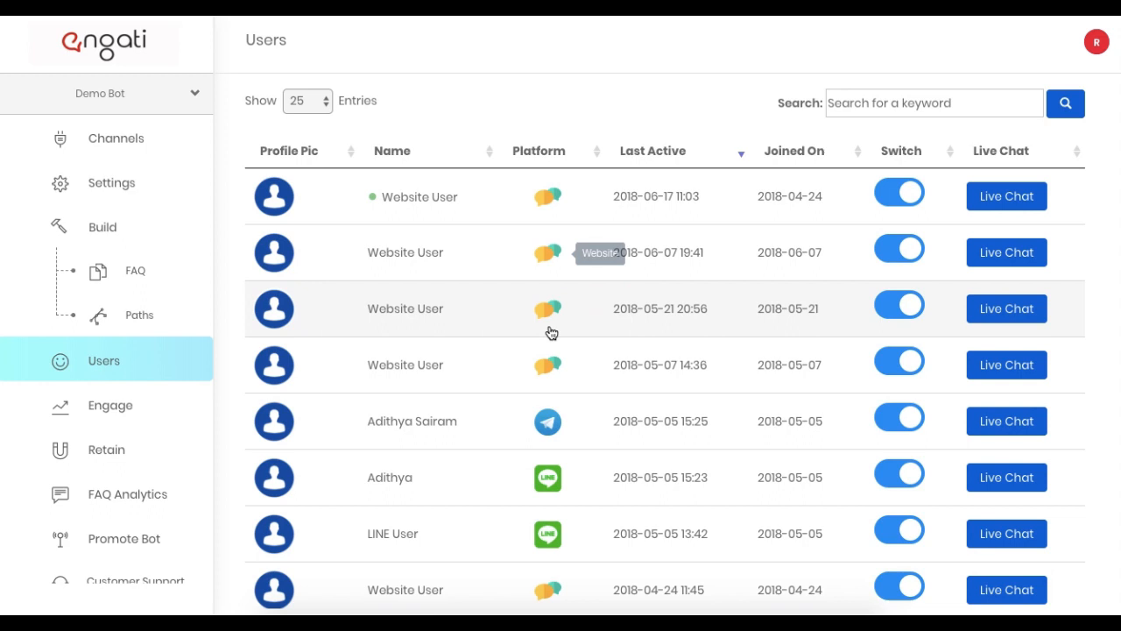
mouse_move(550, 476)
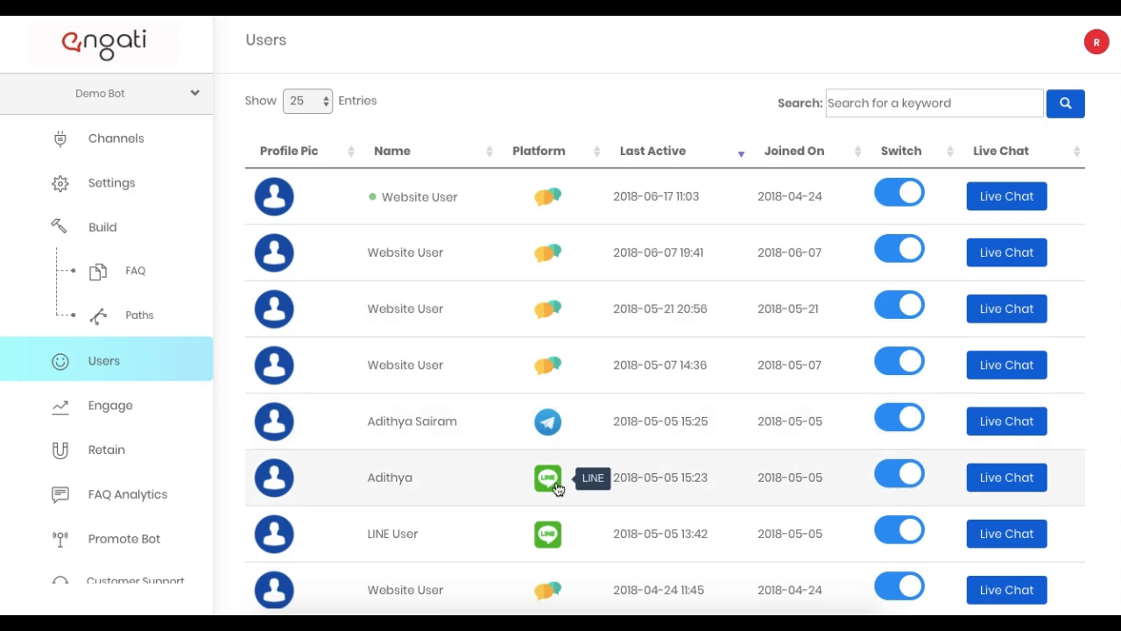
mouse_move(547, 253)
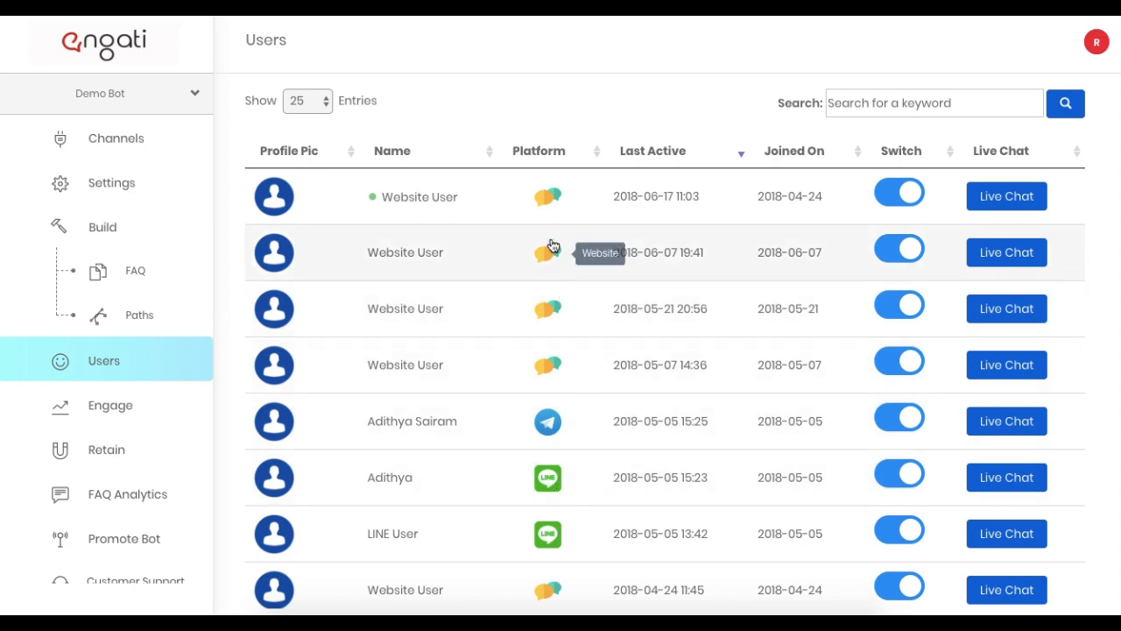
mouse_move(497, 159)
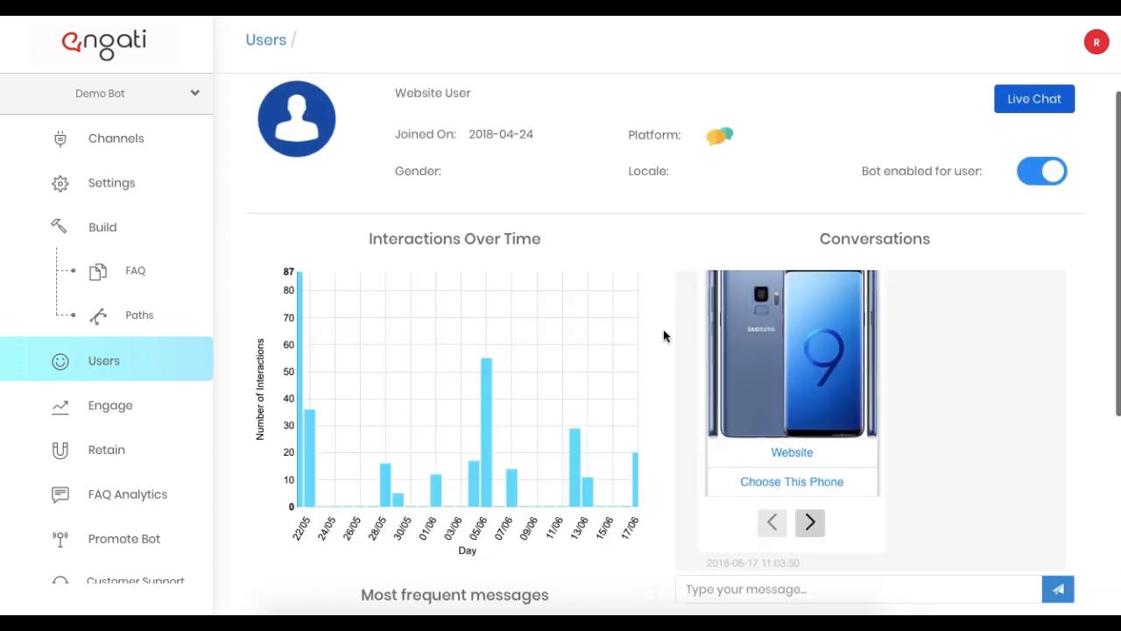
Reply 'I am here to help' to the website user and re-enable the bot for them
scroll(down, 3)
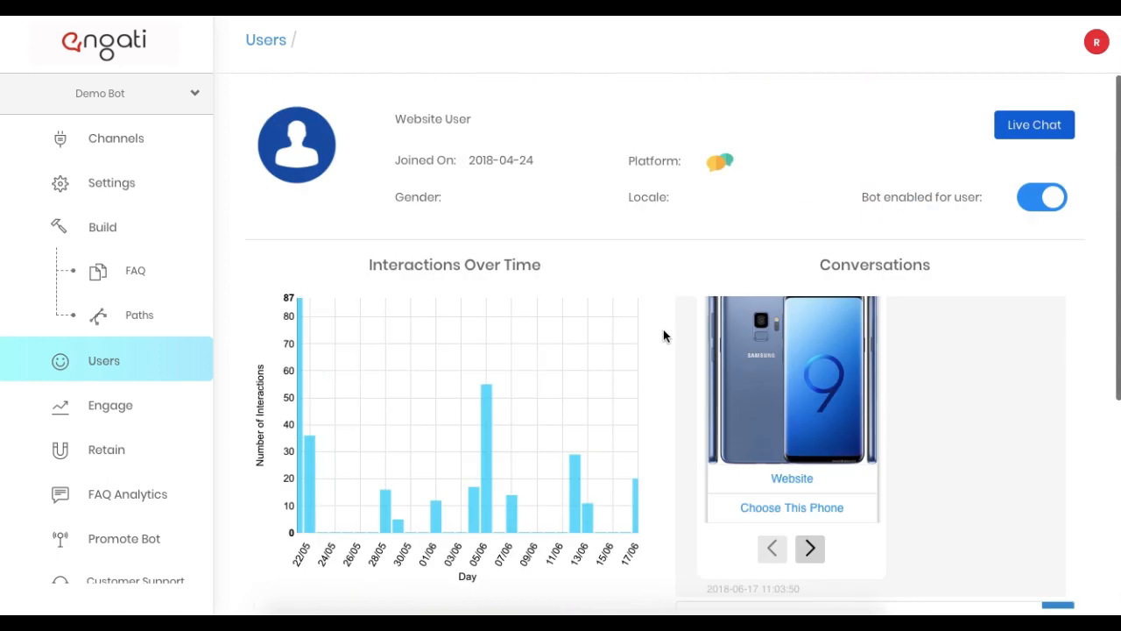
scroll(down, 3)
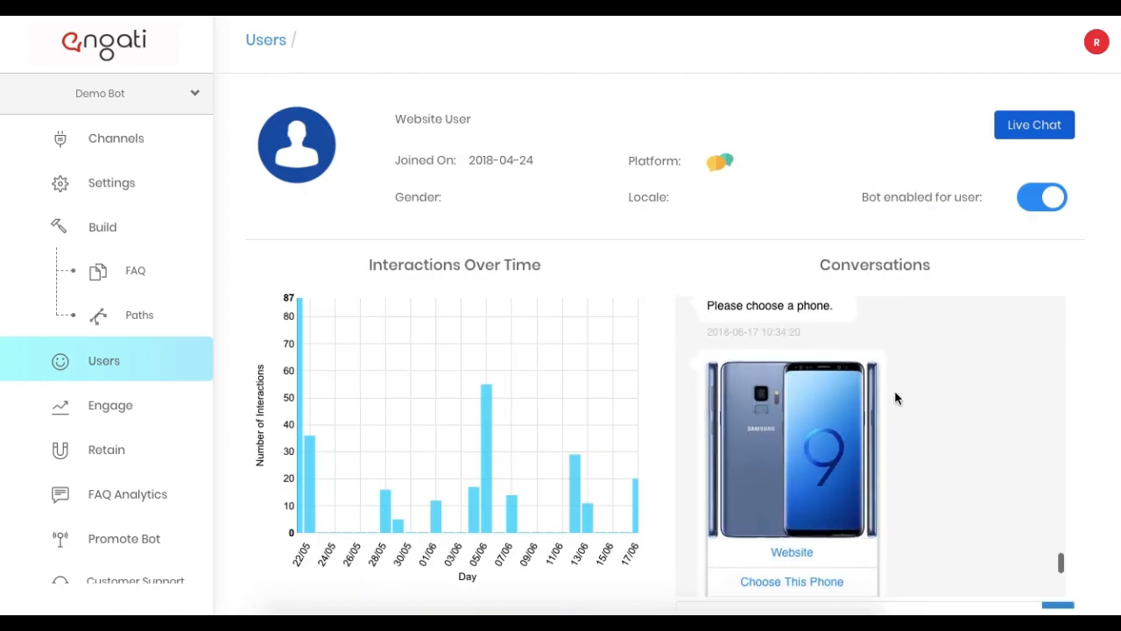
scroll(down, 3)
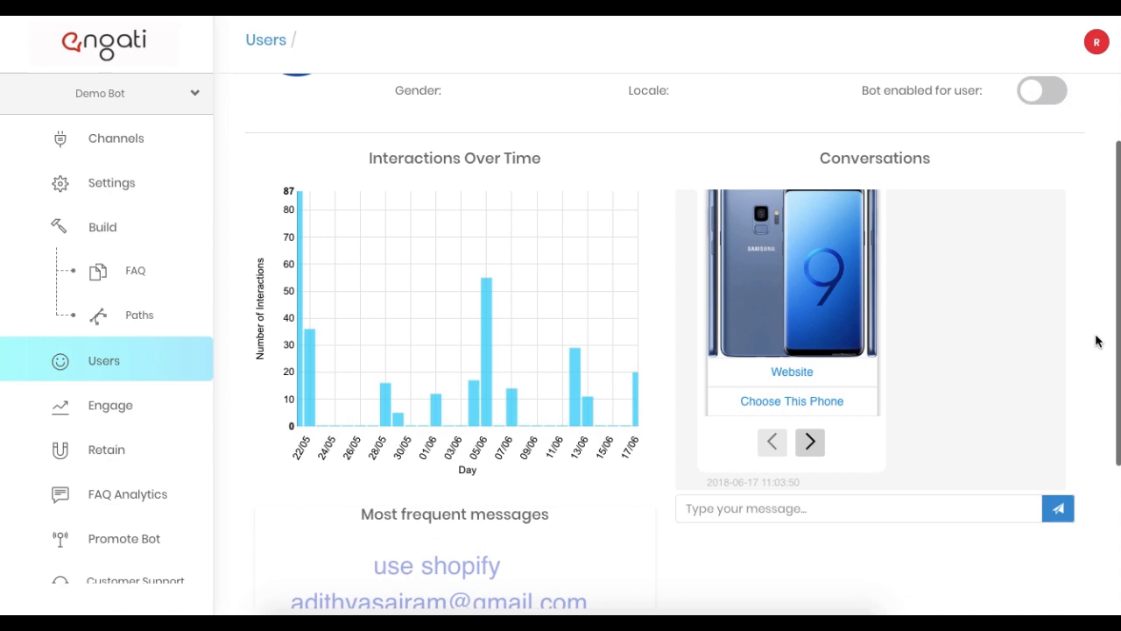
scroll(down, 3)
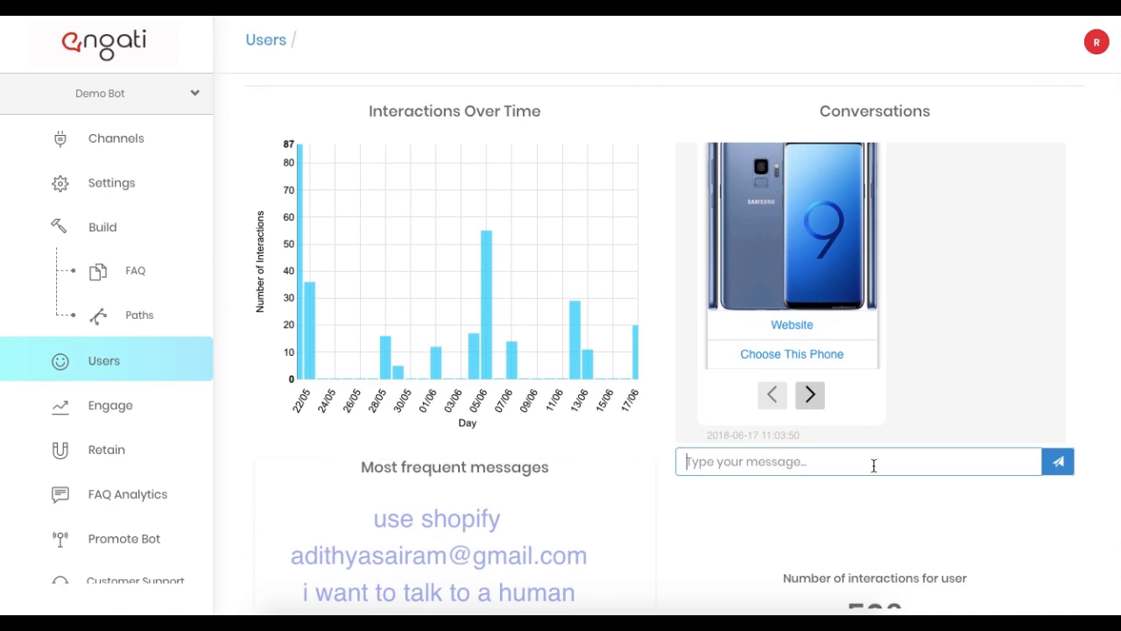
text(I am here to hel)
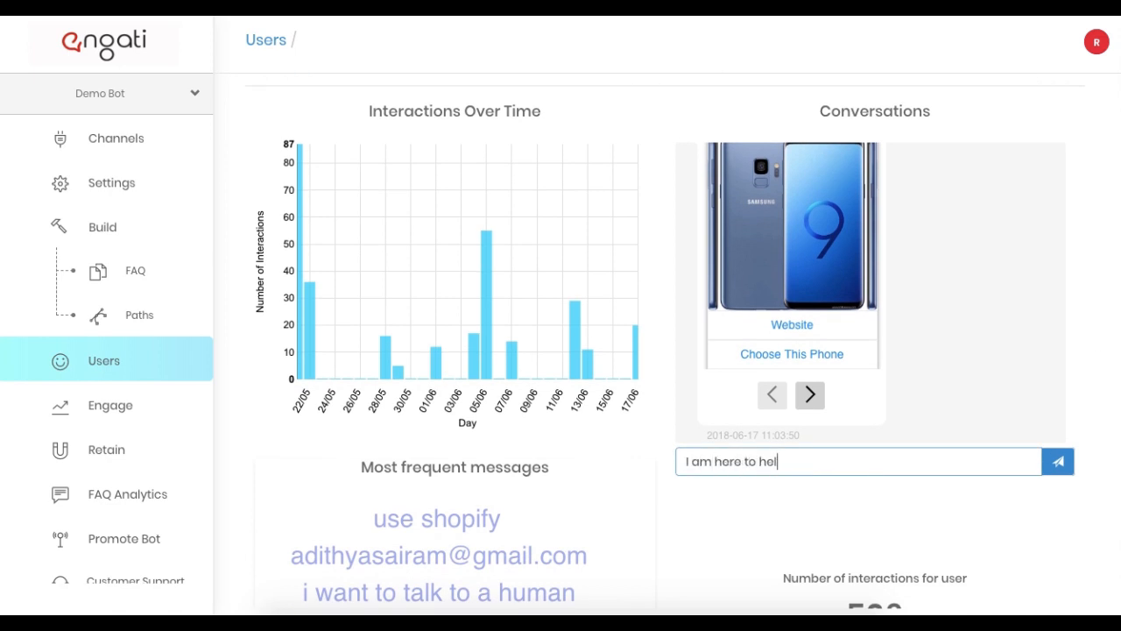
click(1058, 462)
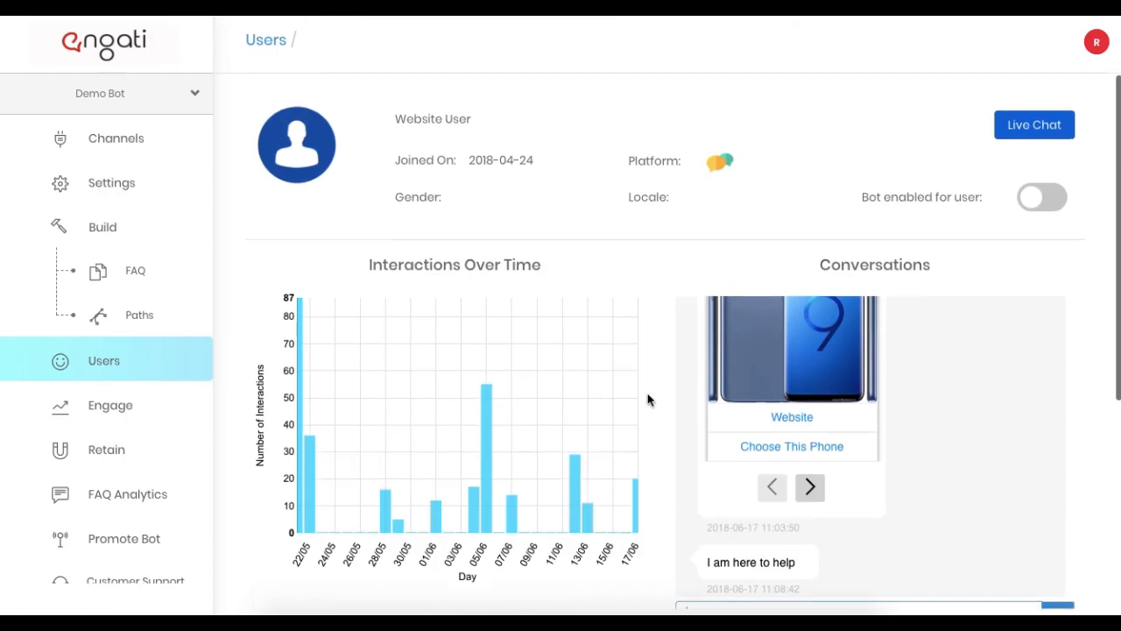
click(1040, 197)
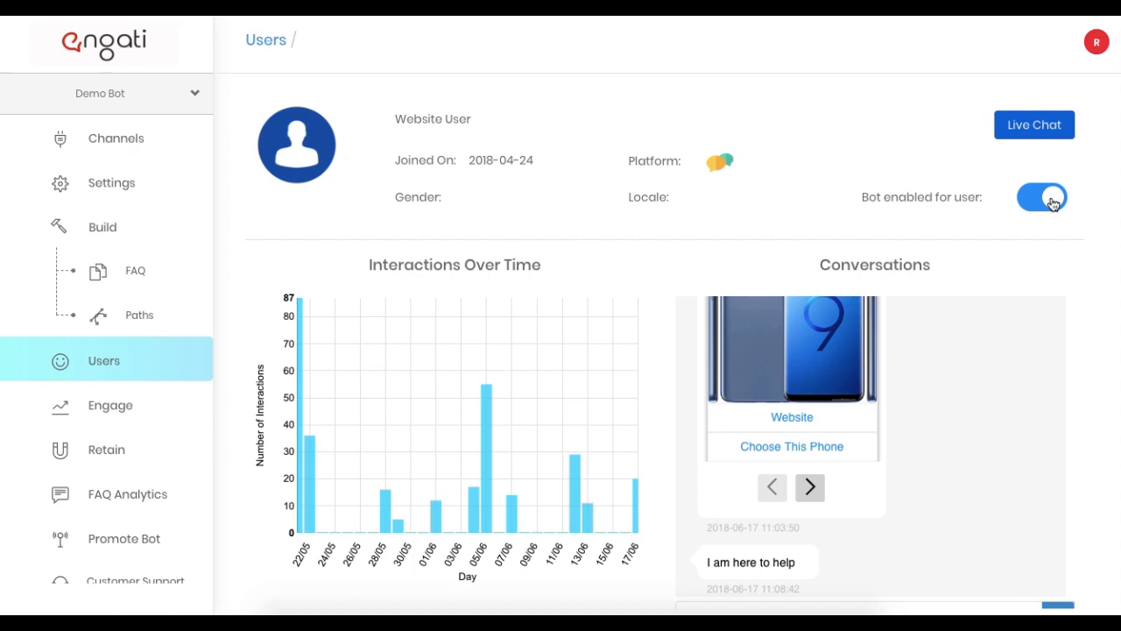
mouse_move(659, 435)
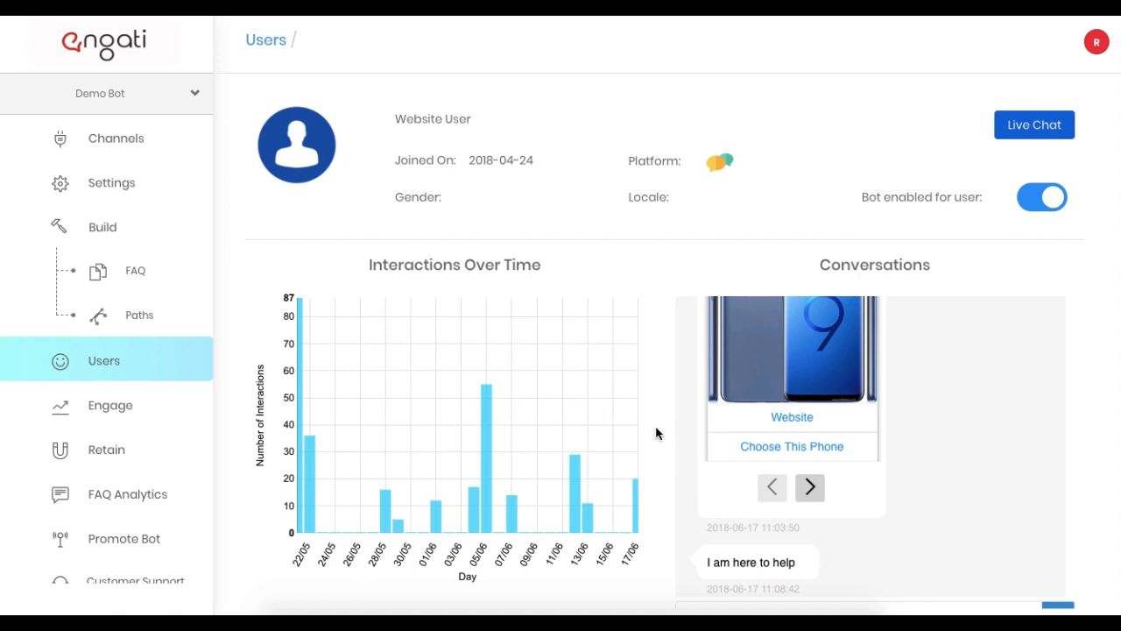
scroll(down, 3)
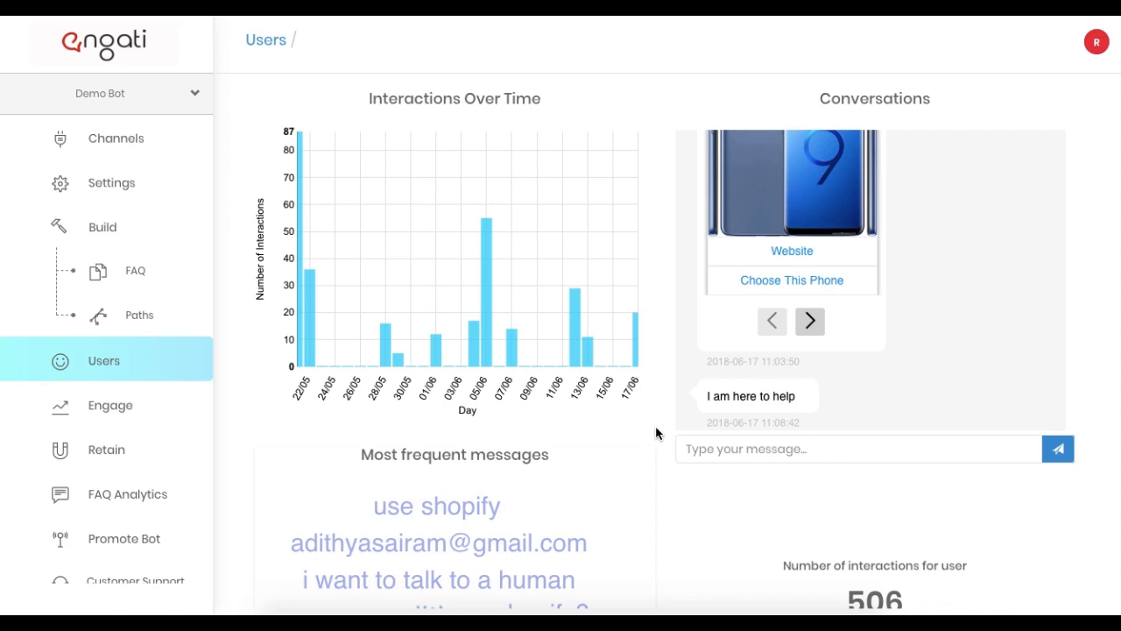
mouse_move(354, 330)
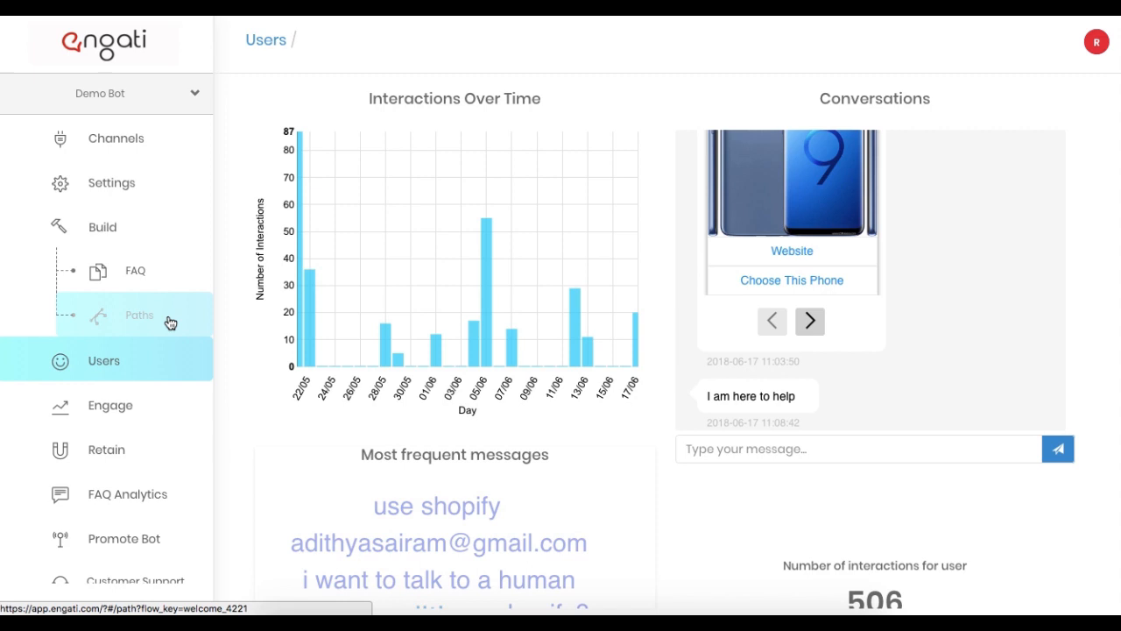
Add a Trigger a path step to Default Message that starts the Live Chat path, then return to Users
click(140, 315)
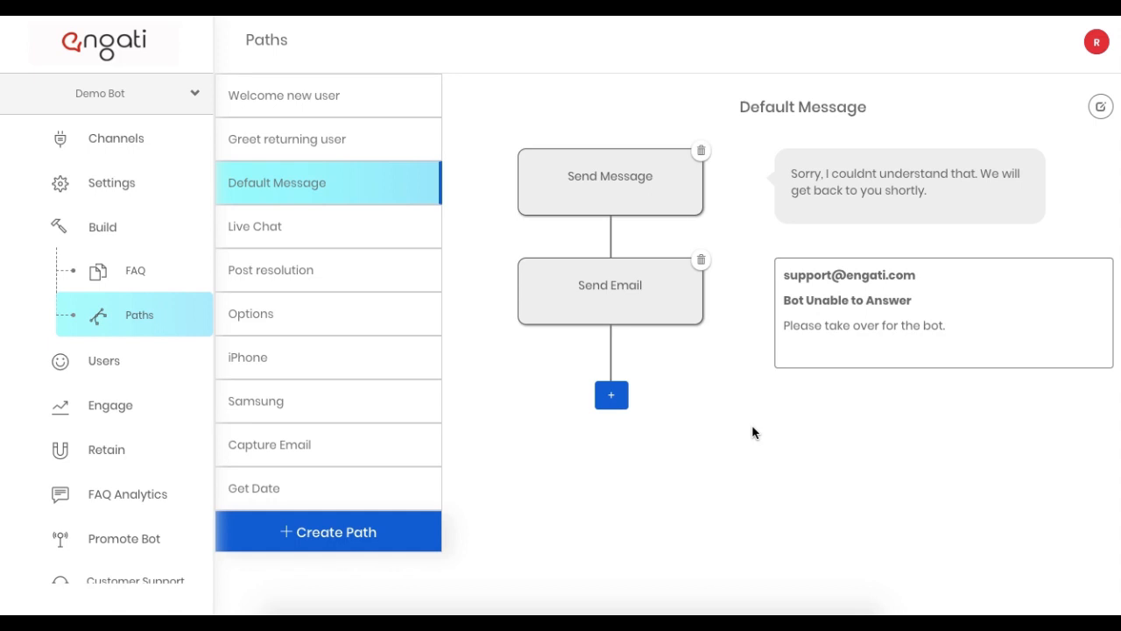
mouse_move(688, 399)
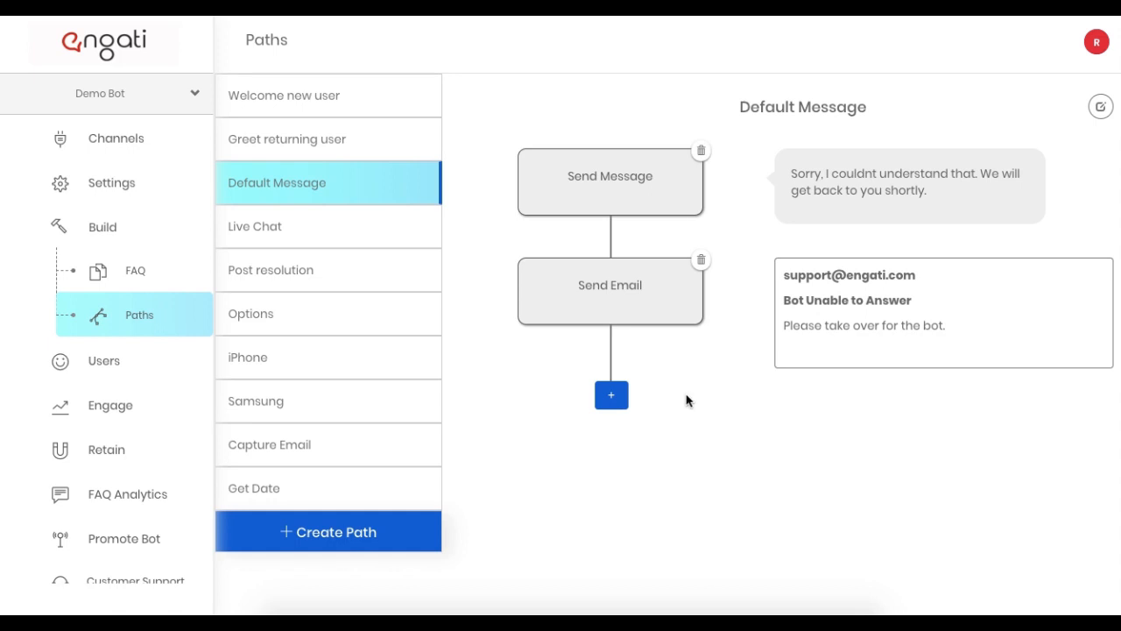
click(609, 396)
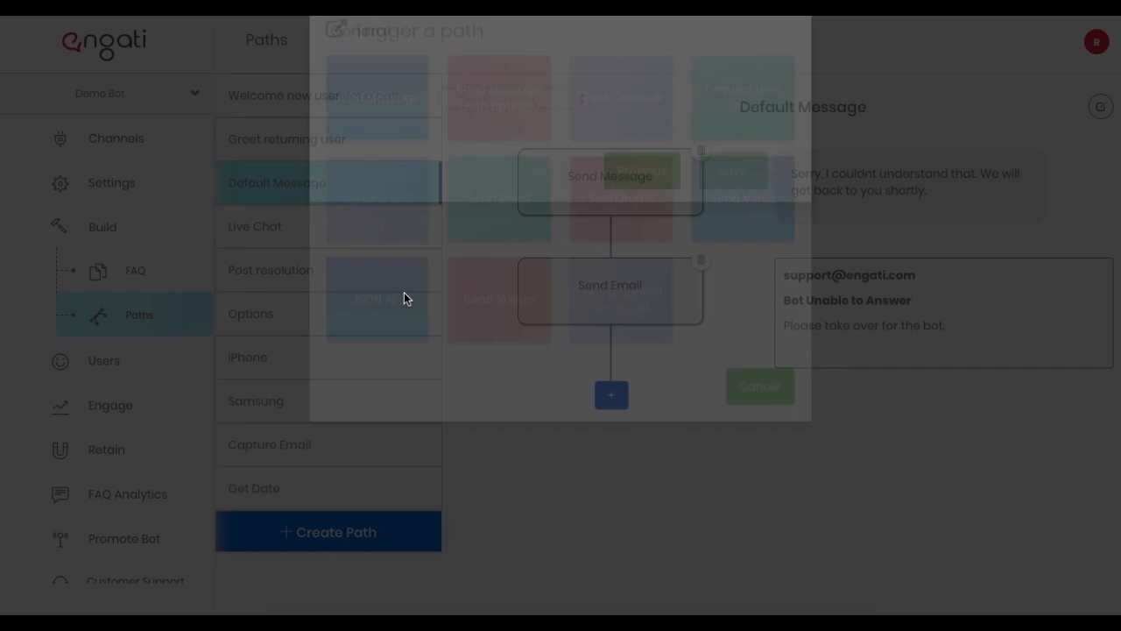
click(512, 139)
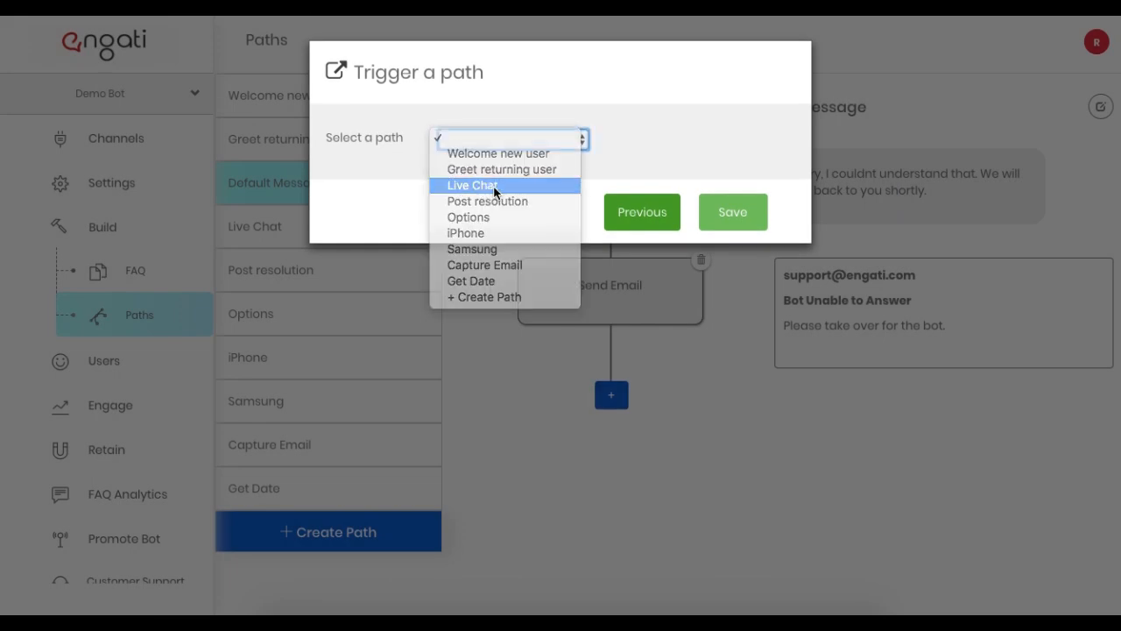
click(733, 212)
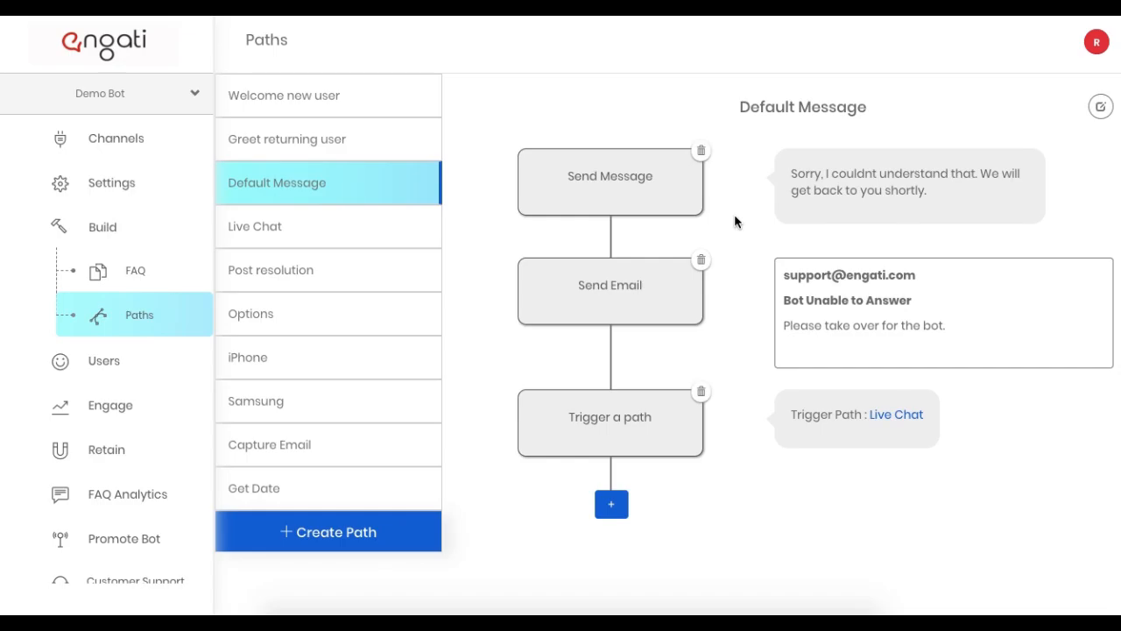
click(103, 361)
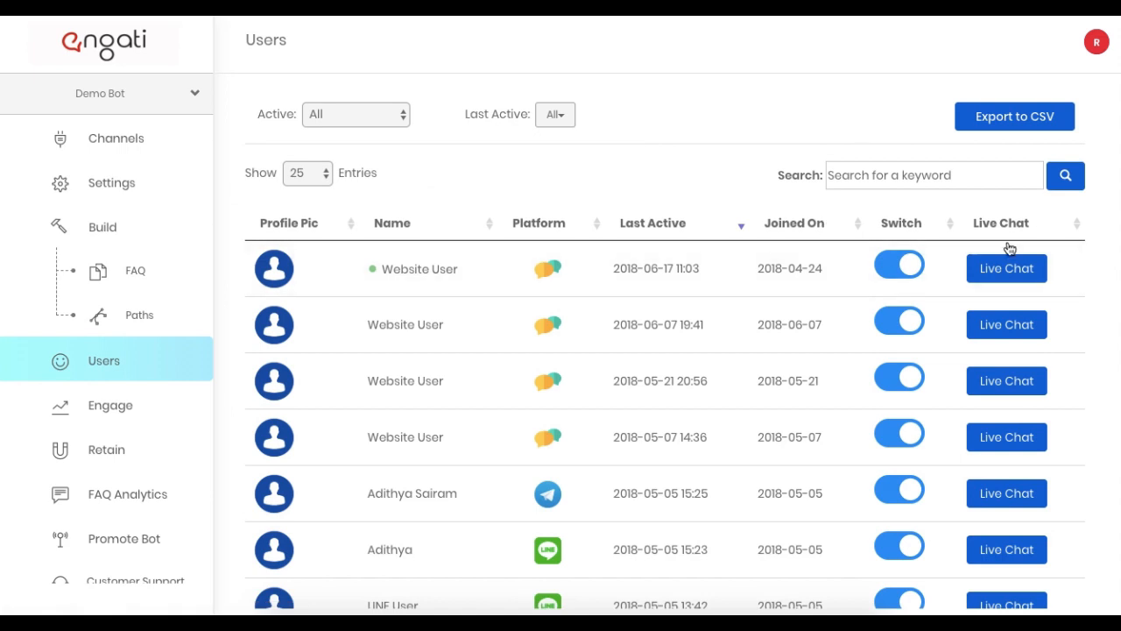
mouse_move(734, 264)
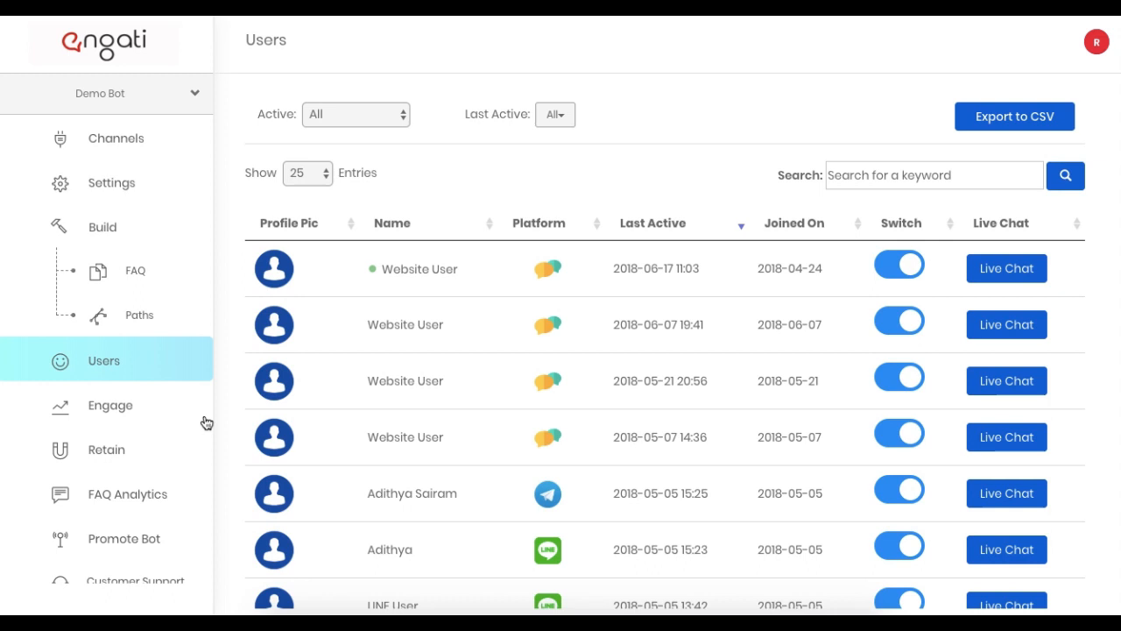
Show FAQ Analytics listing asked questions with closest matches, answers and scores
click(126, 494)
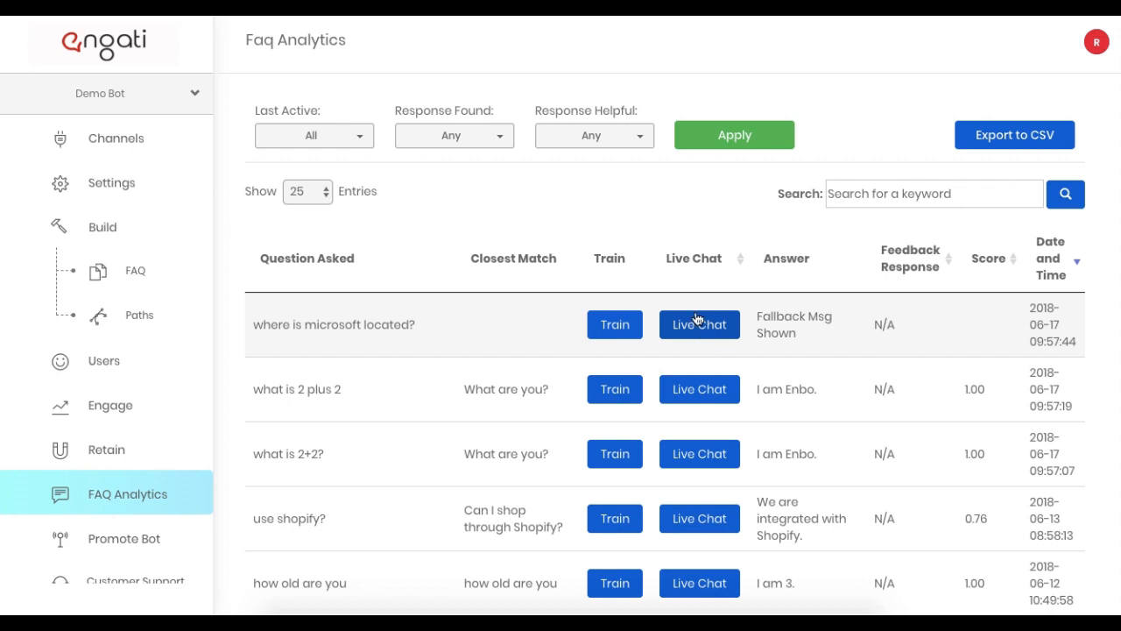
mouse_move(137, 270)
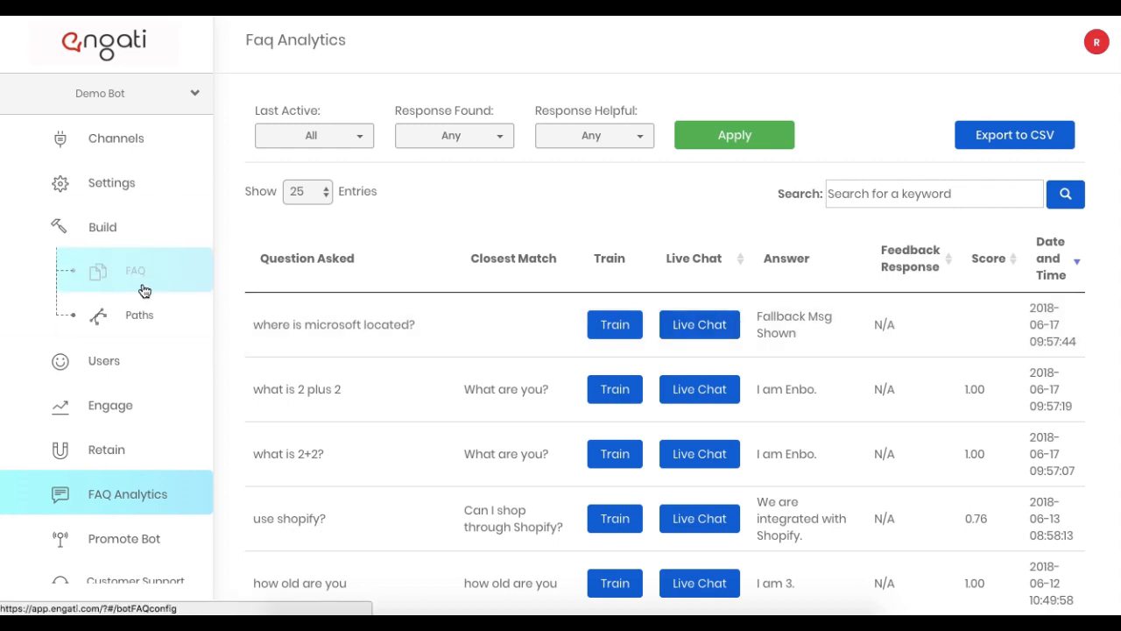
Go to Build > FAQ and start an empty Add FAQ form
click(137, 269)
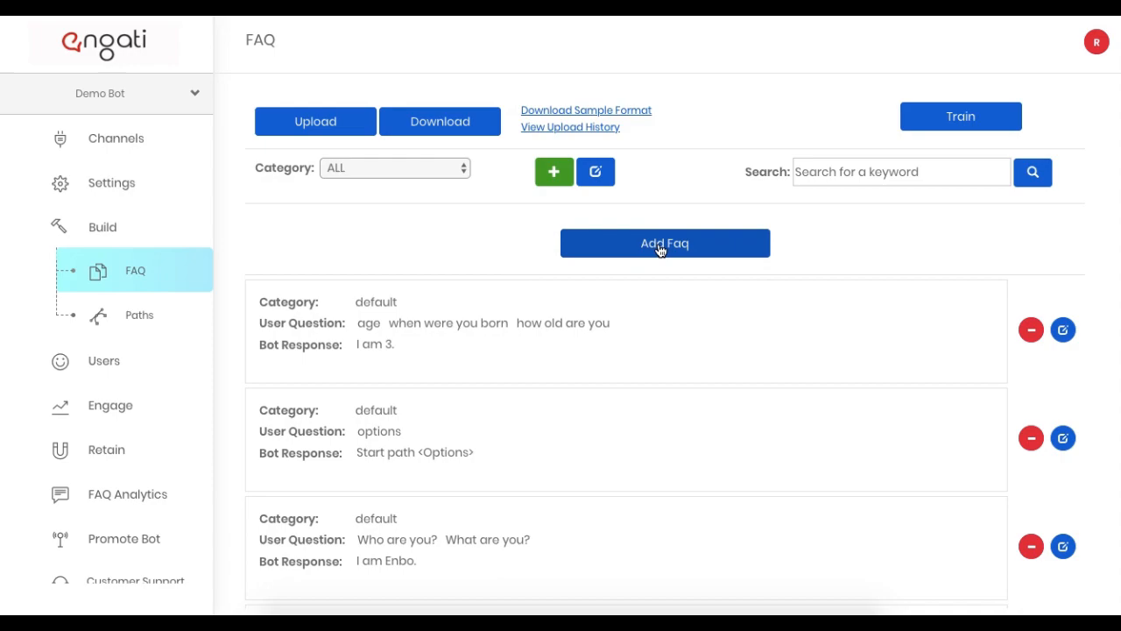
click(666, 241)
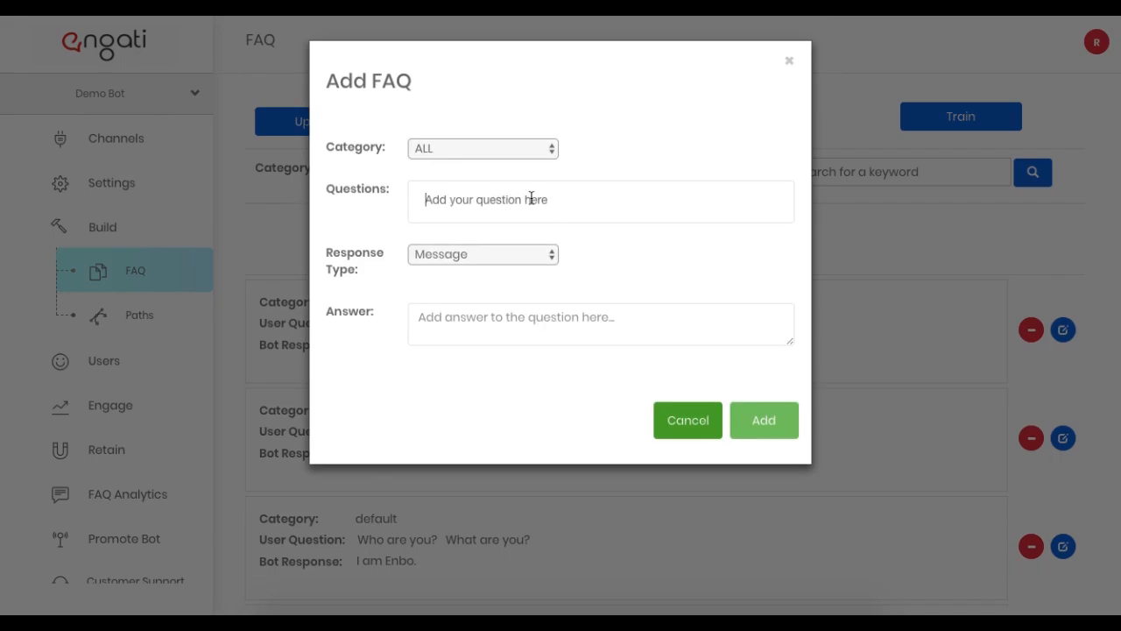
Enter the question 'I want to talk to a human' and set its Response Type to Path
text(I want to talk)
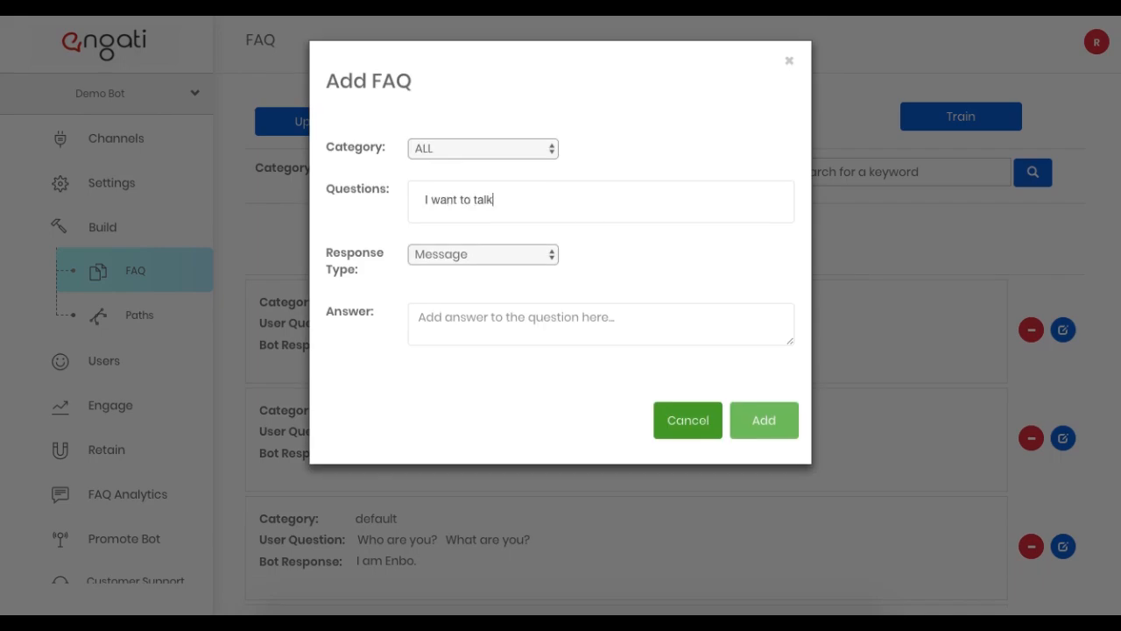
text(to a human)
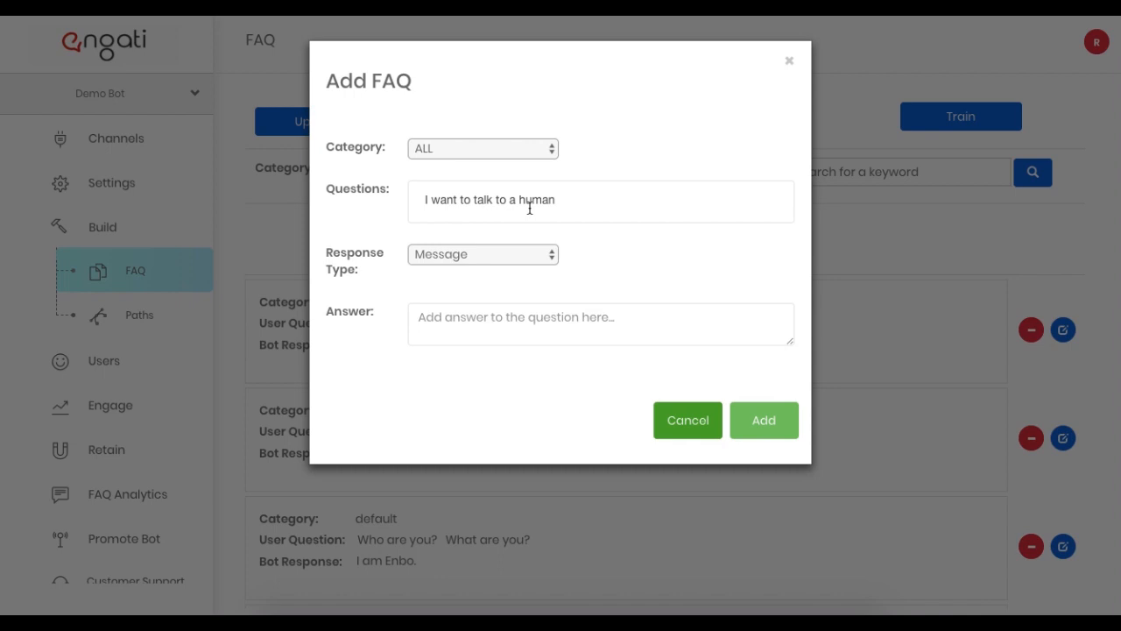
mouse_move(517, 261)
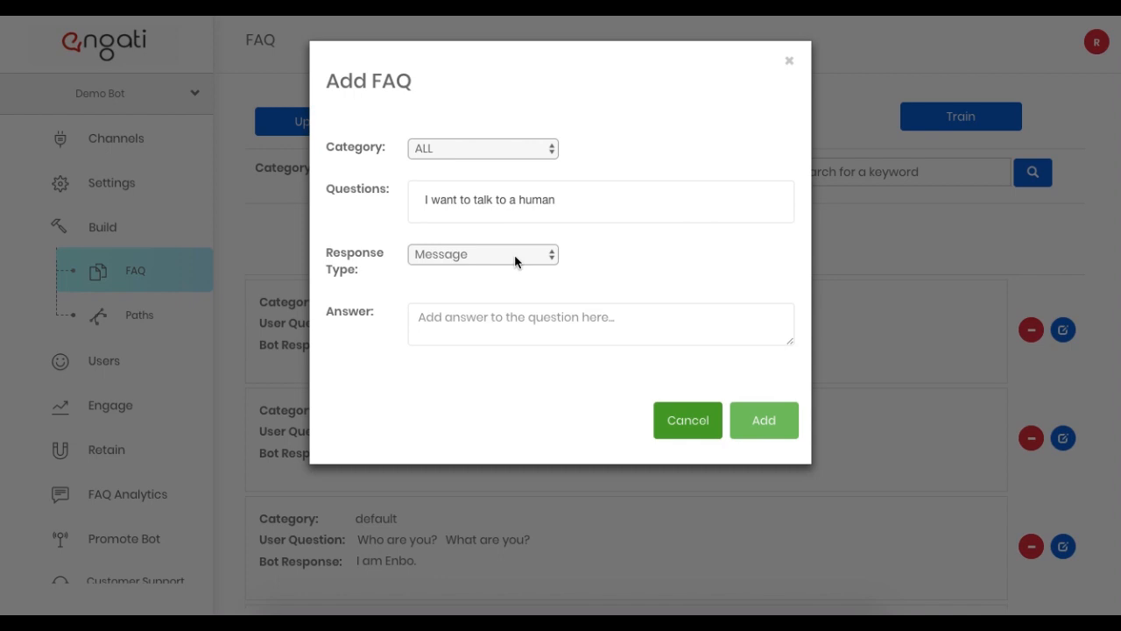
click(482, 254)
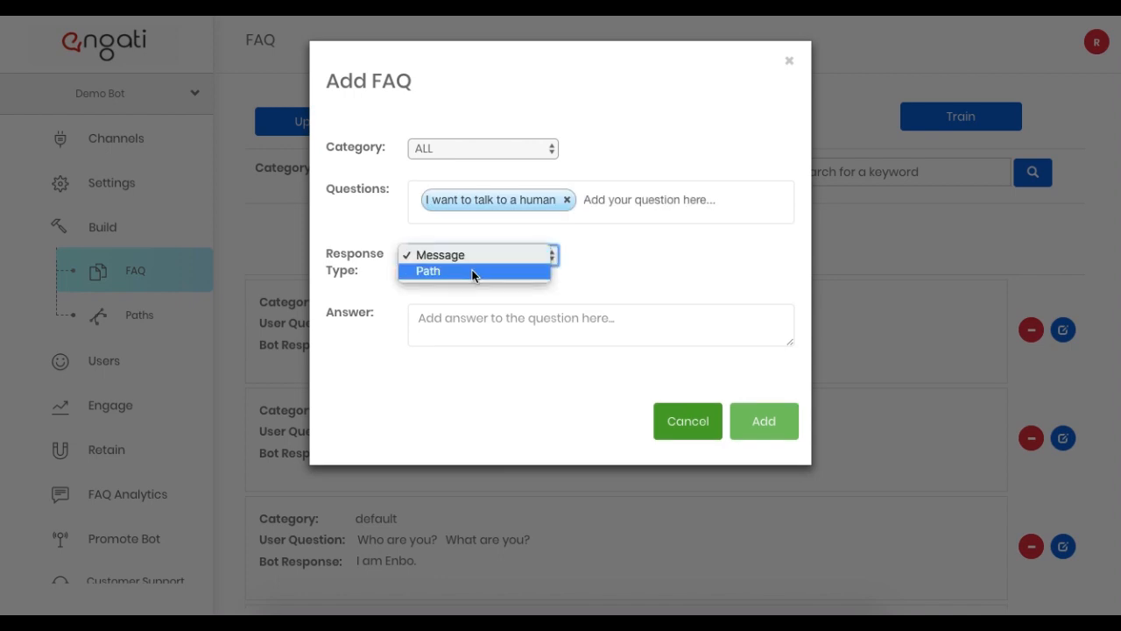
click(427, 270)
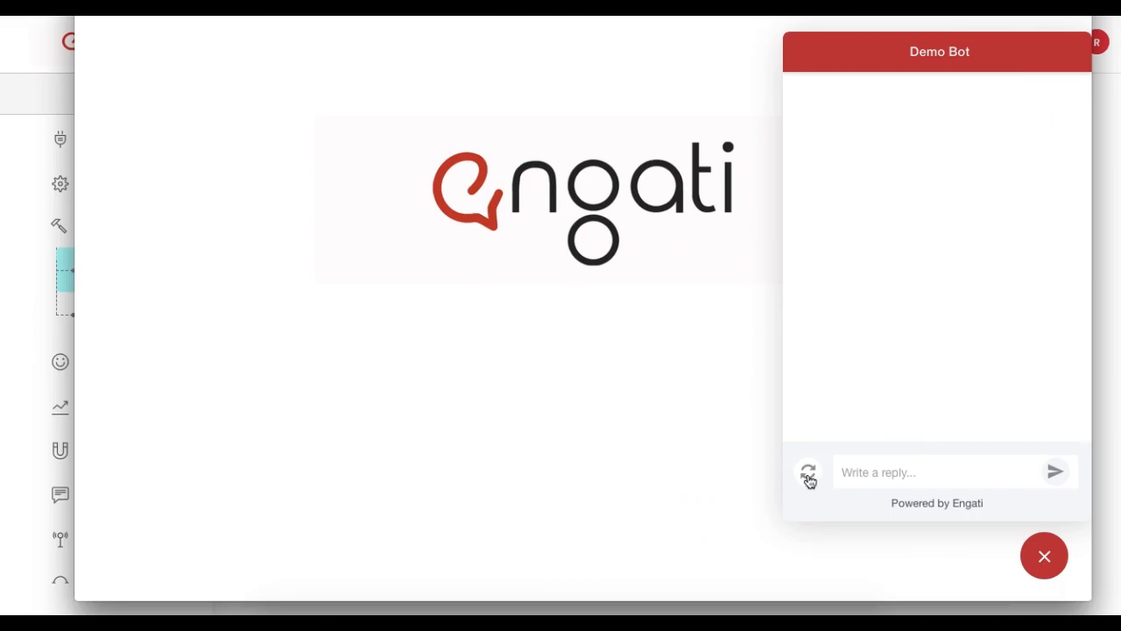
Restart the test chat and send 'I want to talk to a human' to the bot
click(806, 471)
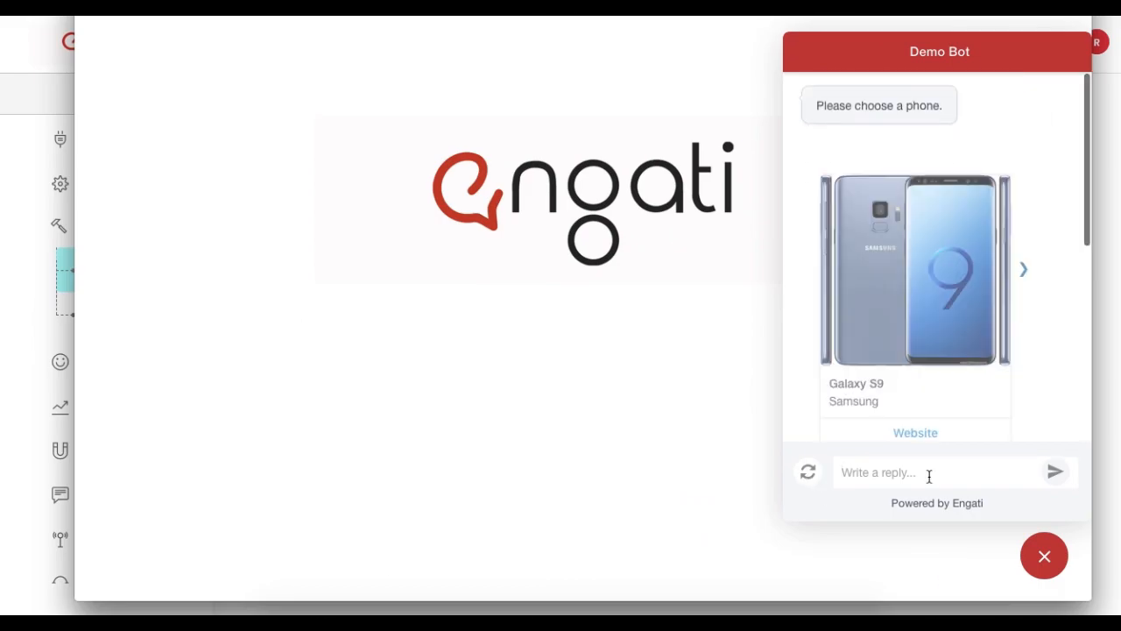
text(I want to talk)
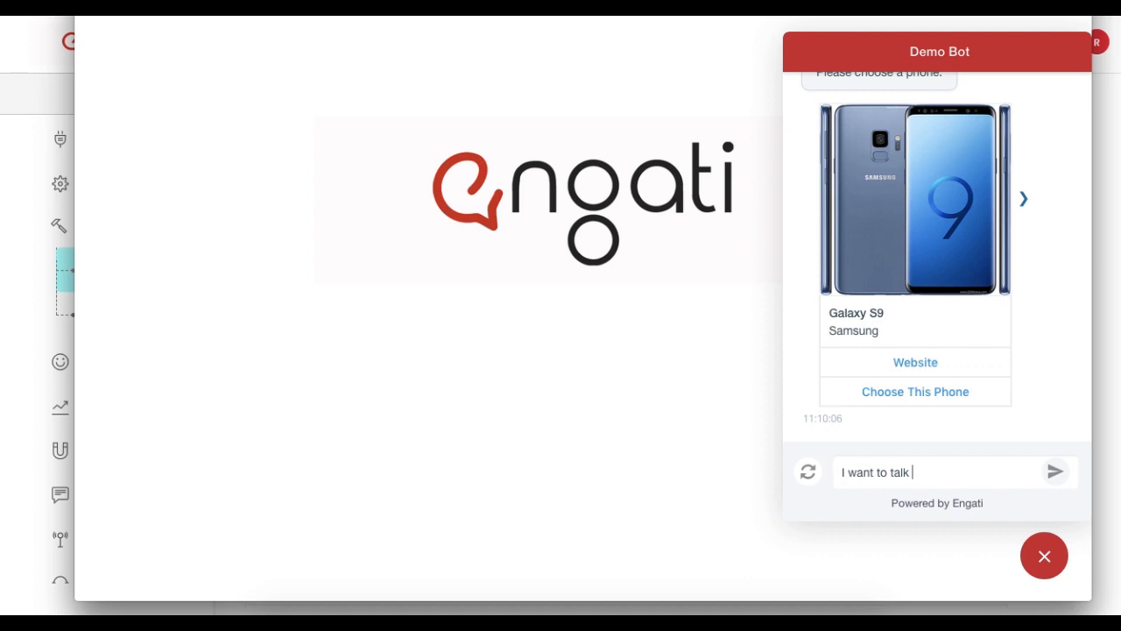
click(1055, 471)
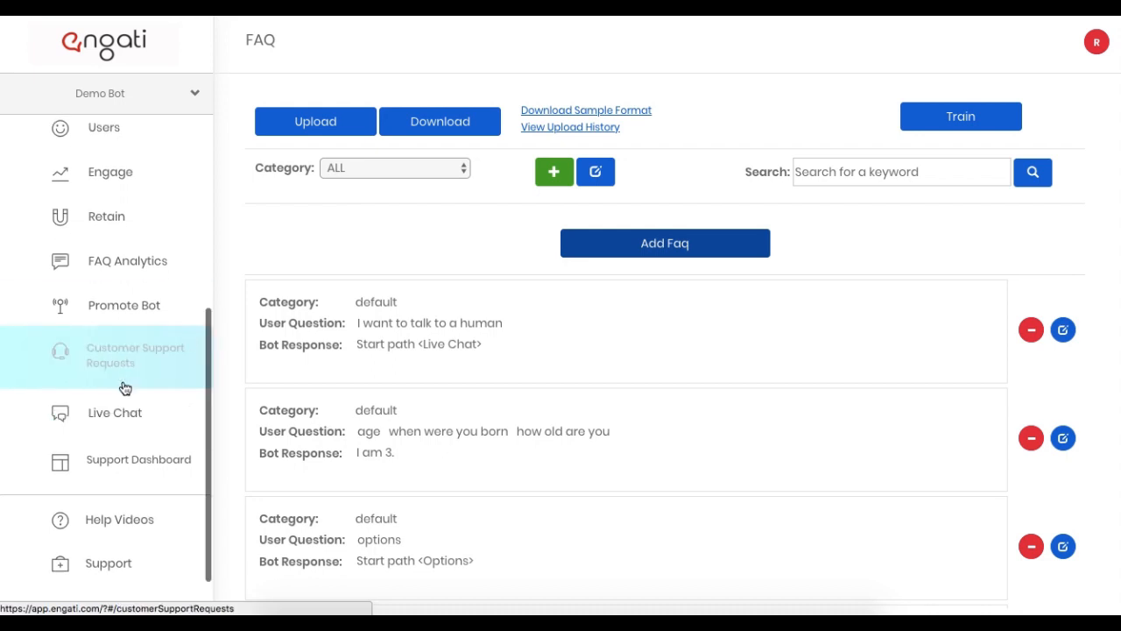
View the one active Customer Support Request, then go to the Live Chat section
click(134, 354)
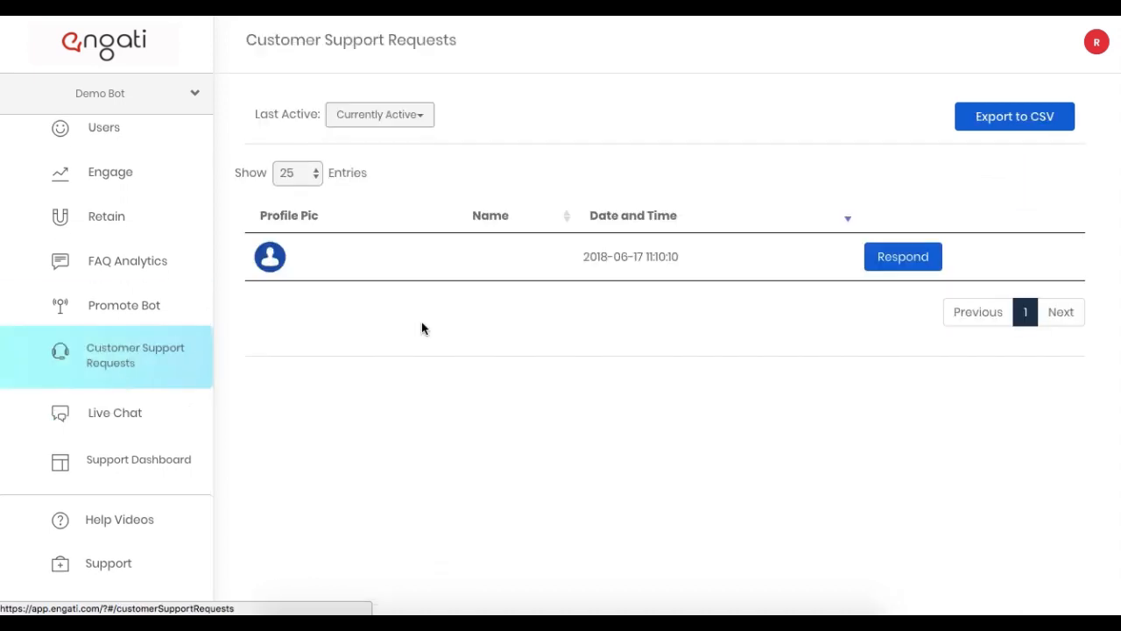
mouse_move(550, 431)
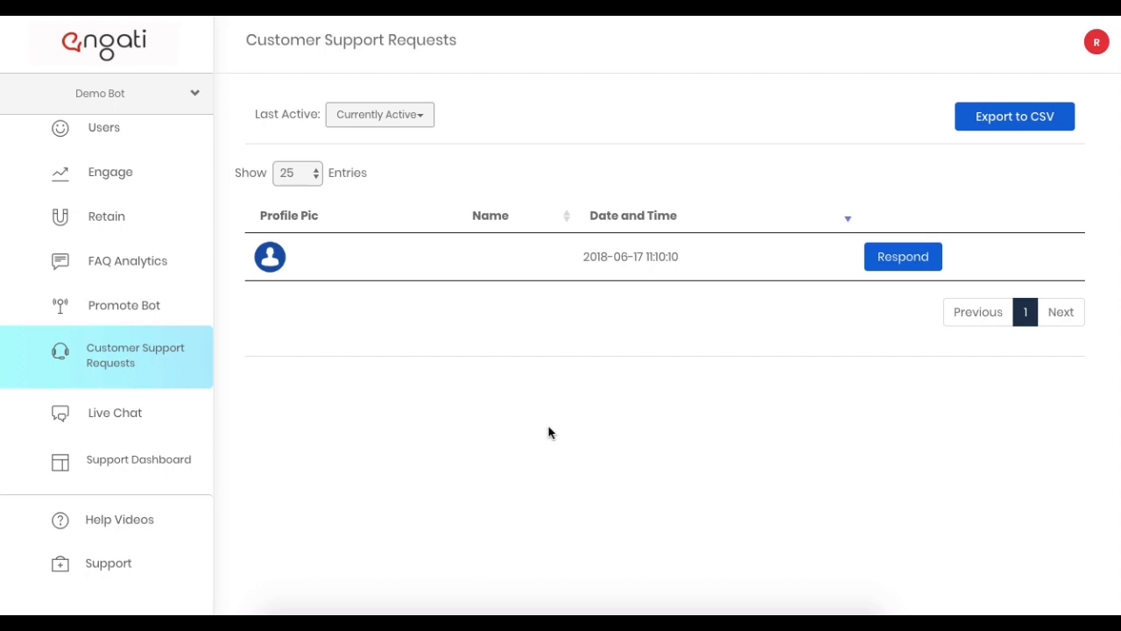
mouse_move(554, 401)
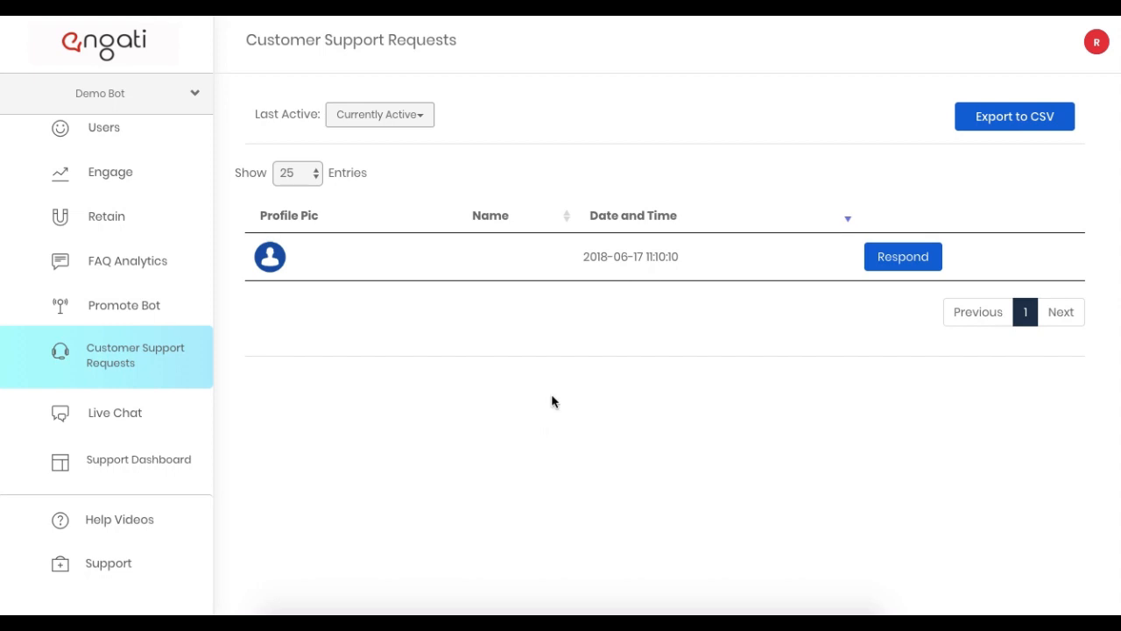
mouse_move(911, 289)
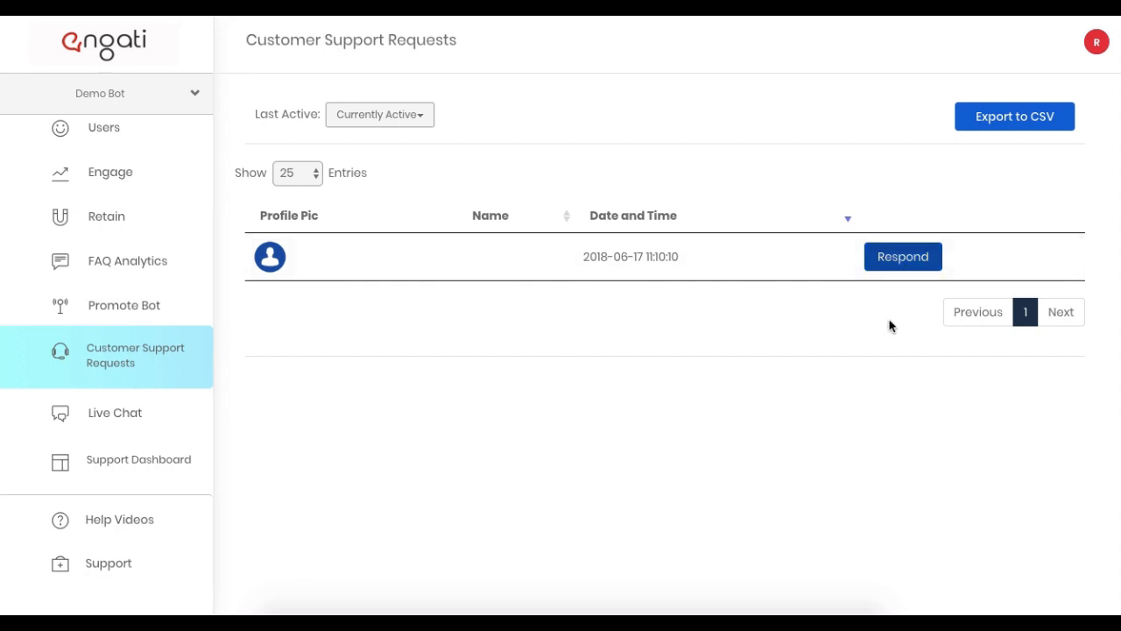
click(114, 413)
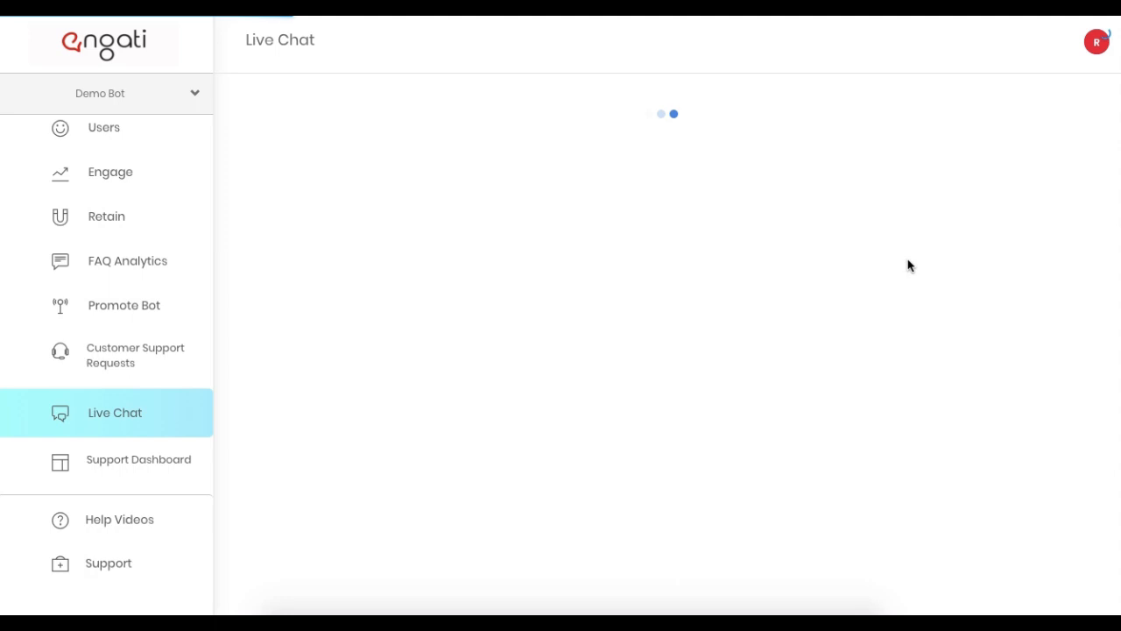
mouse_move(915, 315)
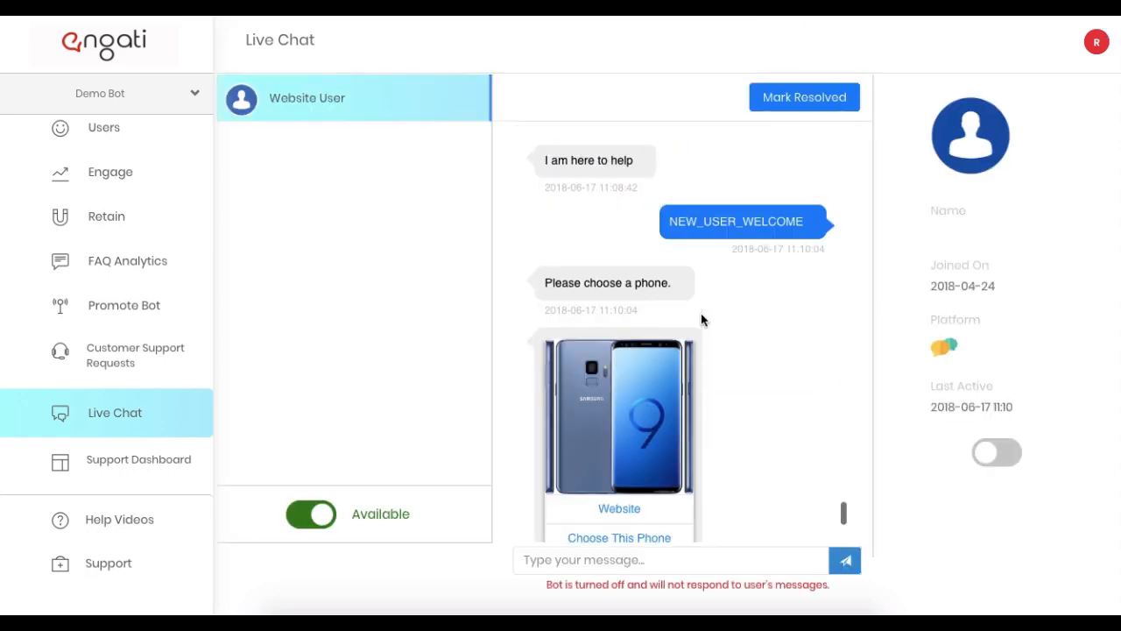
Send the reply 'I am here to help' to the website user and mark the chat resolved
scroll(down, 3)
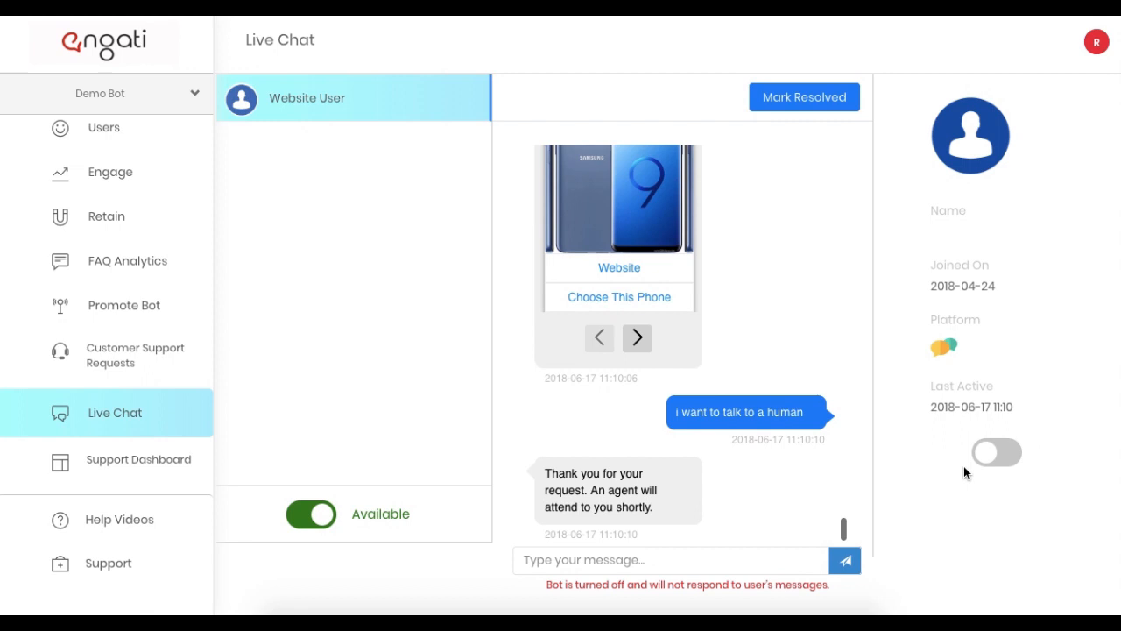
text(I am he)
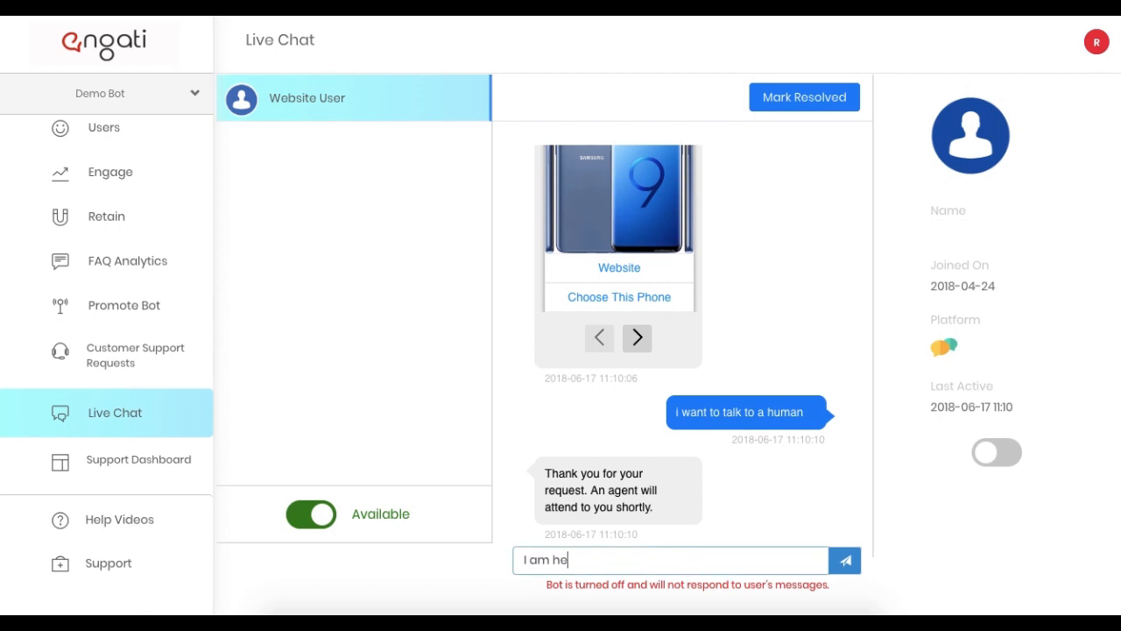
click(844, 560)
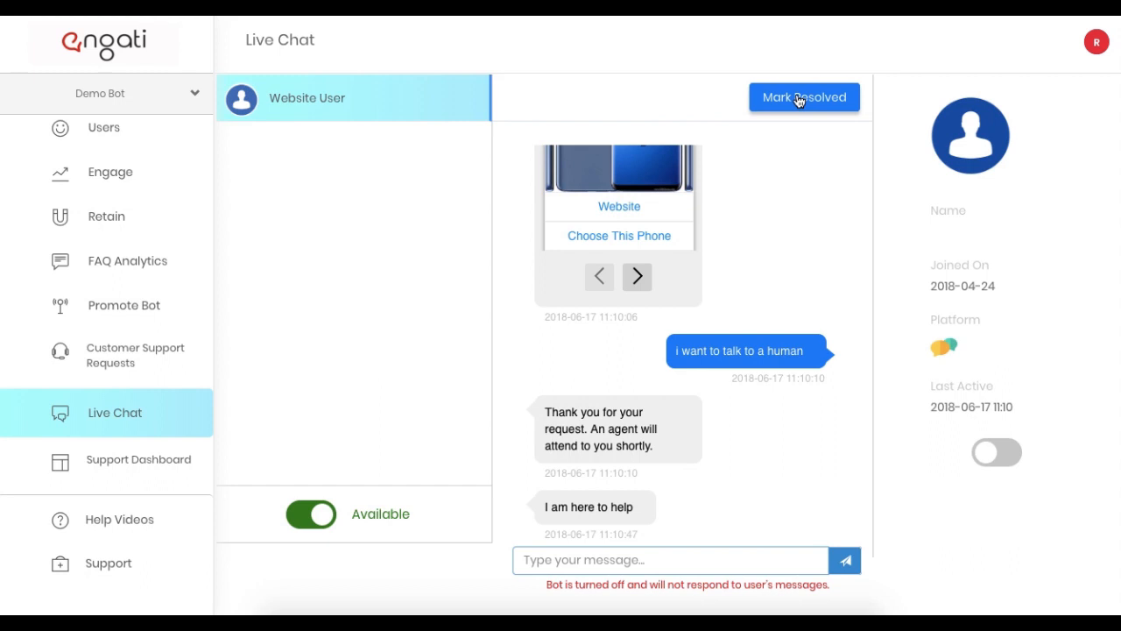
click(802, 98)
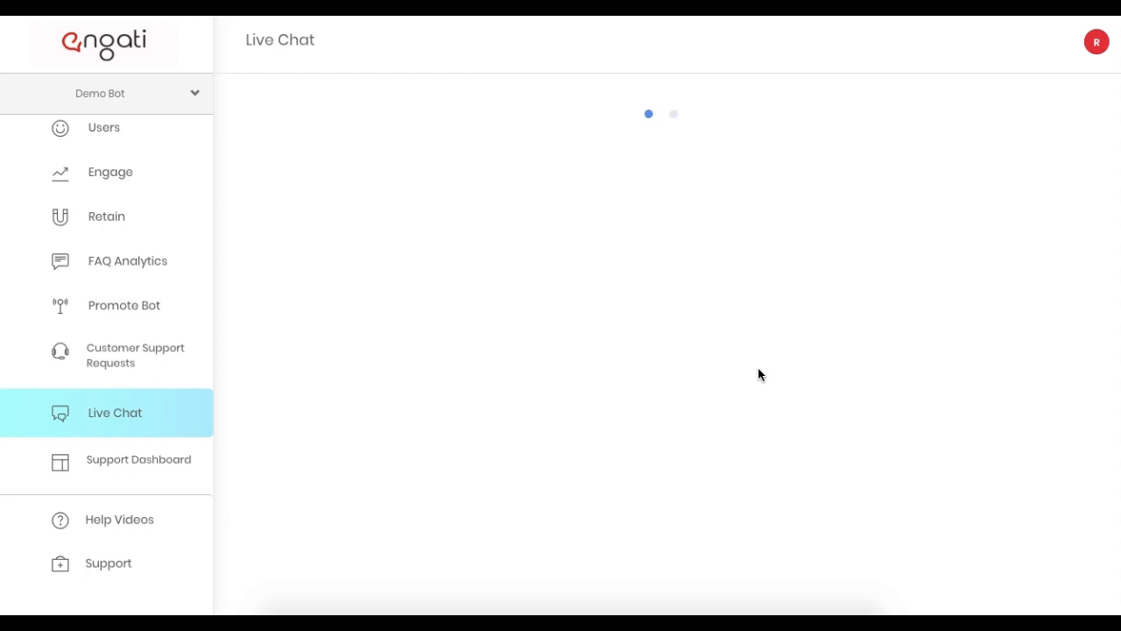
mouse_move(143, 462)
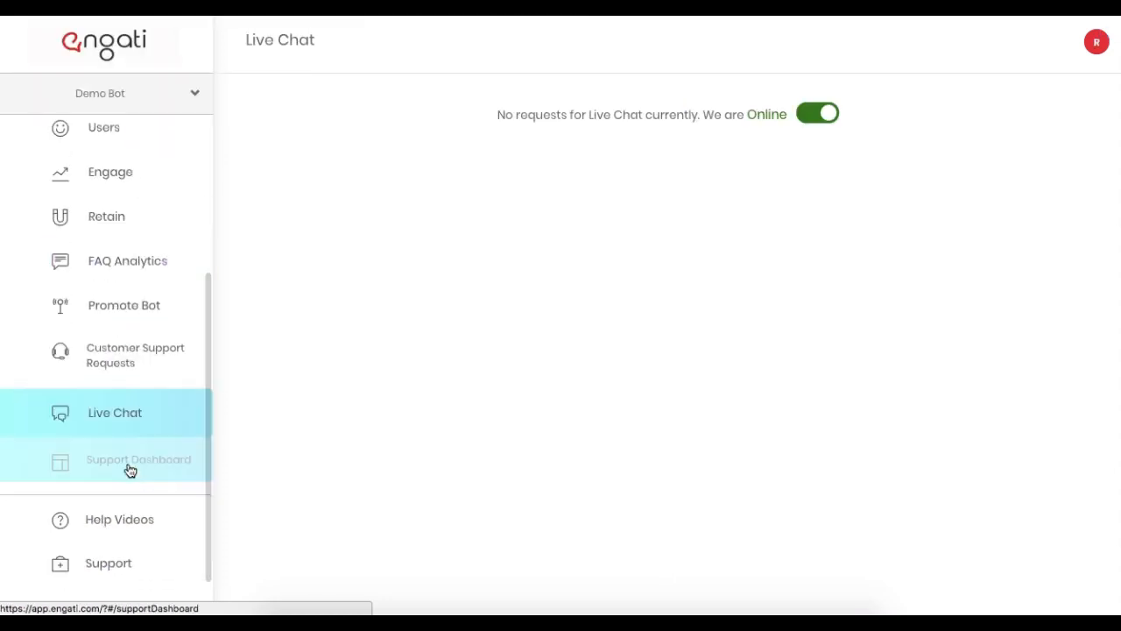
Review the Support Dashboard's metrics, customer care chart, daily chat requests and agent talk-time tables
click(137, 459)
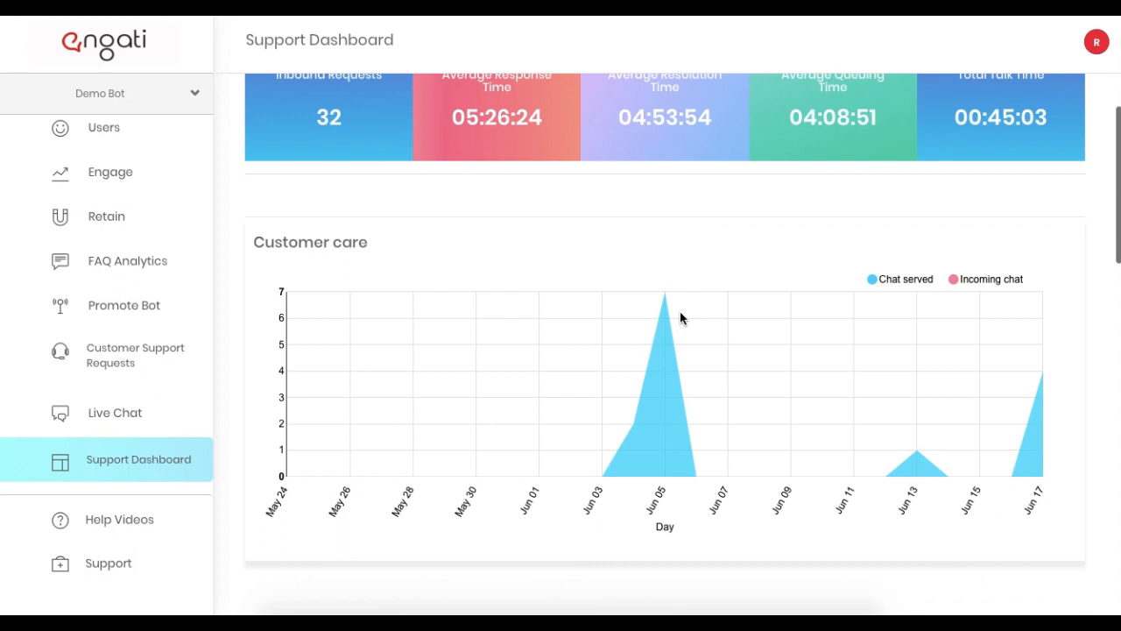
scroll(up, 3)
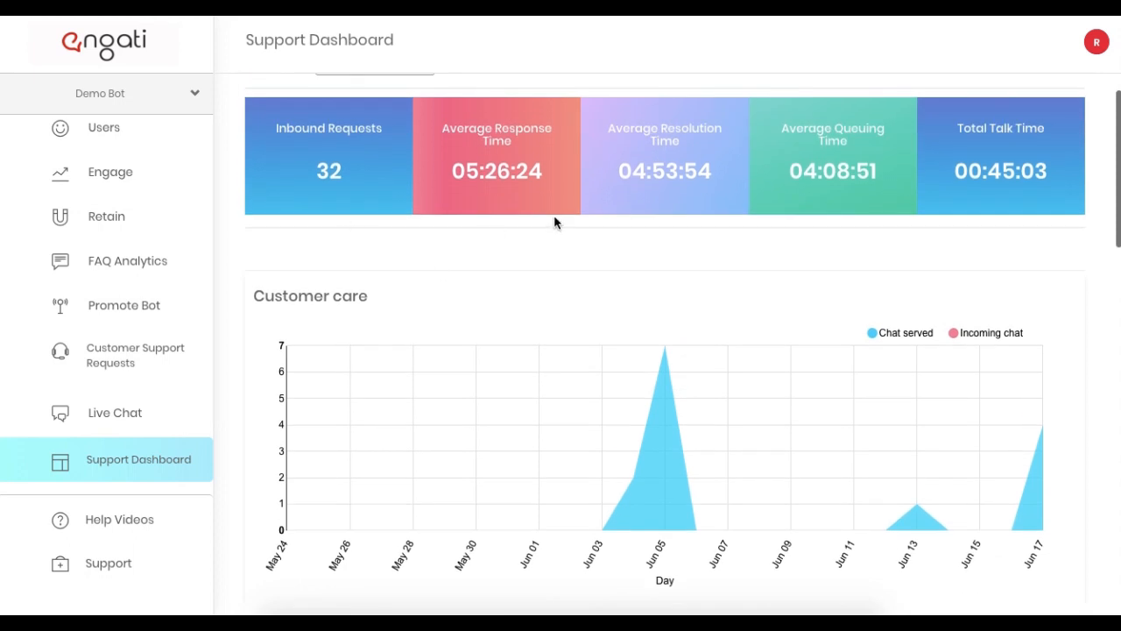
mouse_move(856, 205)
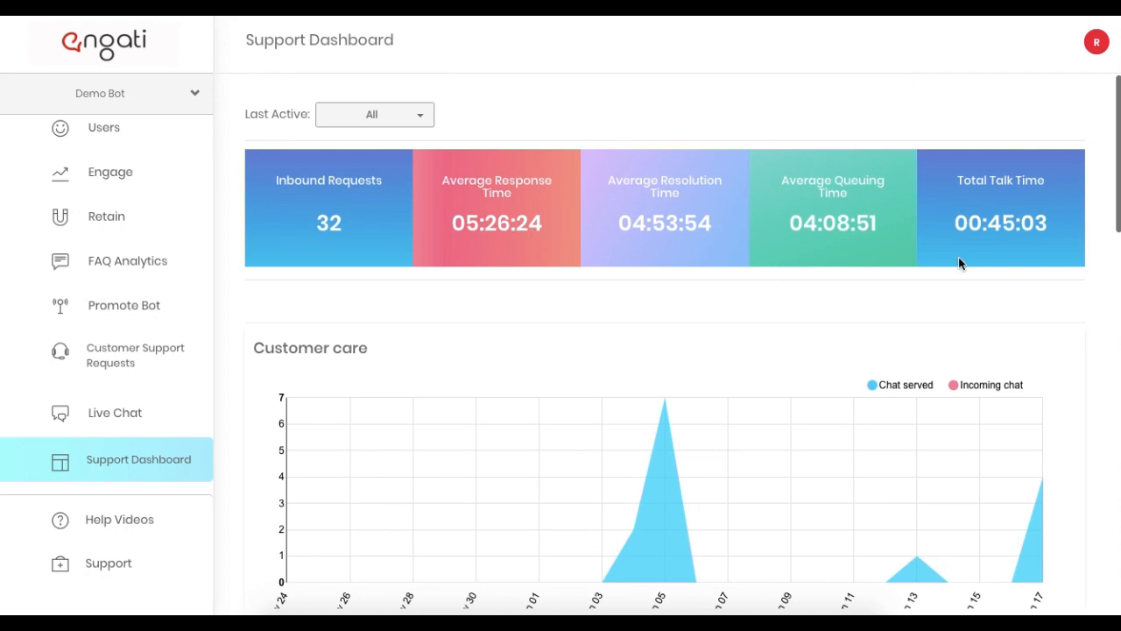
scroll(down, 3)
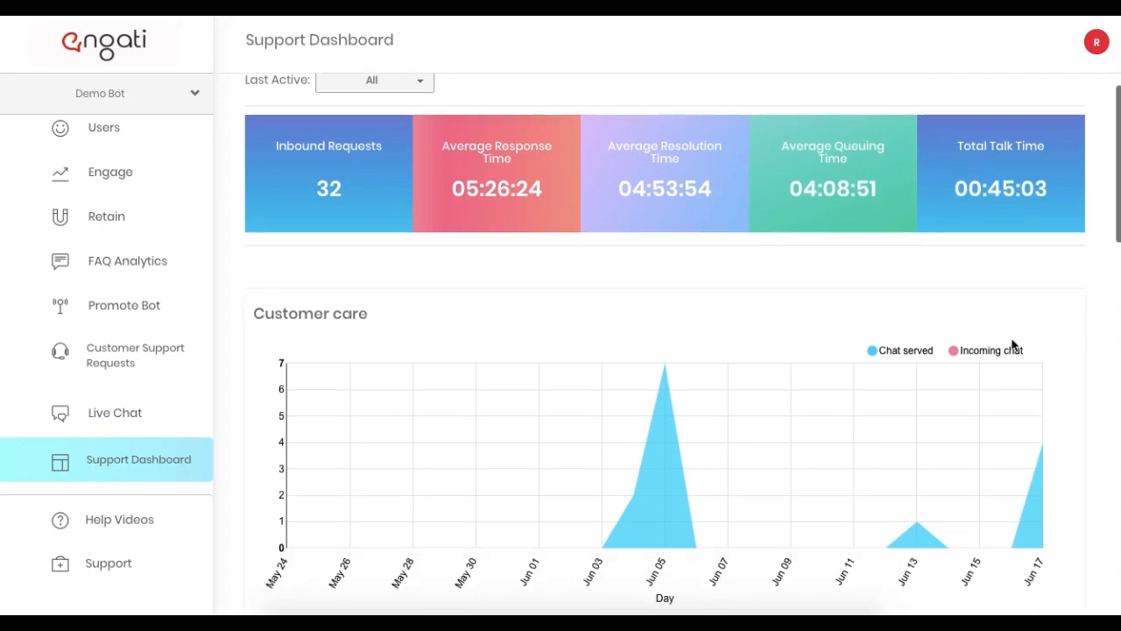
scroll(down, 3)
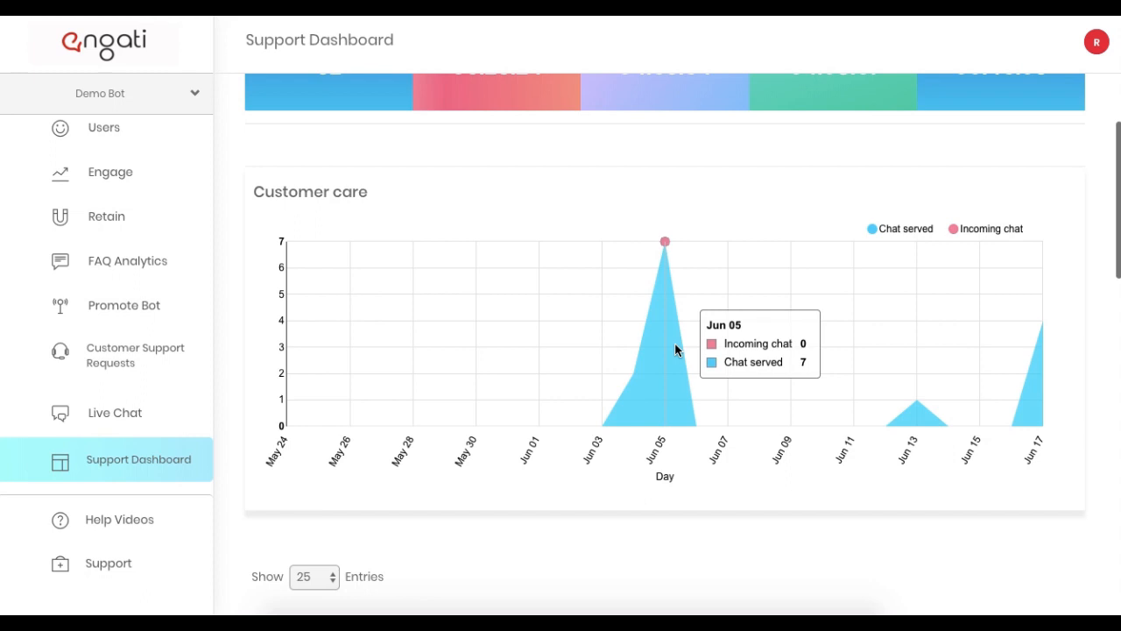
mouse_move(729, 370)
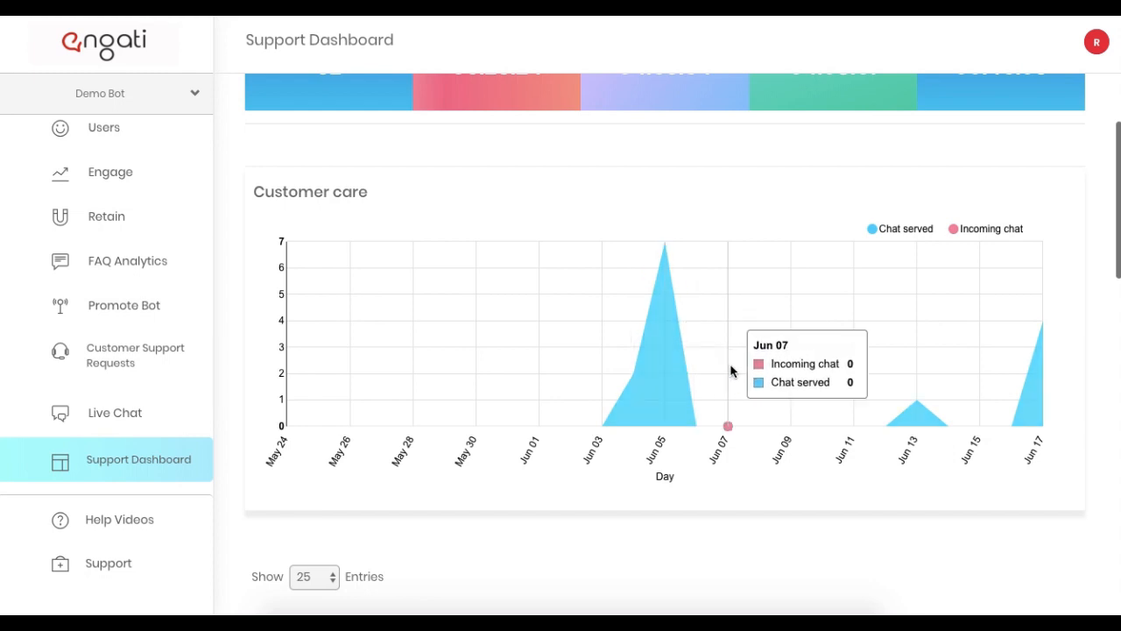
scroll(down, 3)
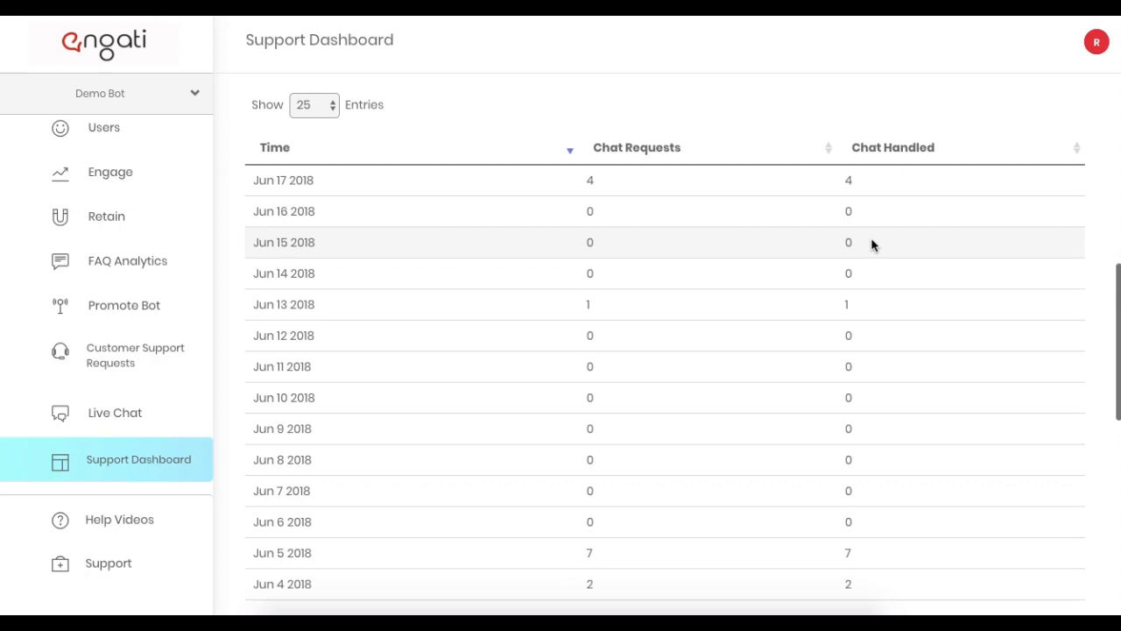
mouse_move(857, 180)
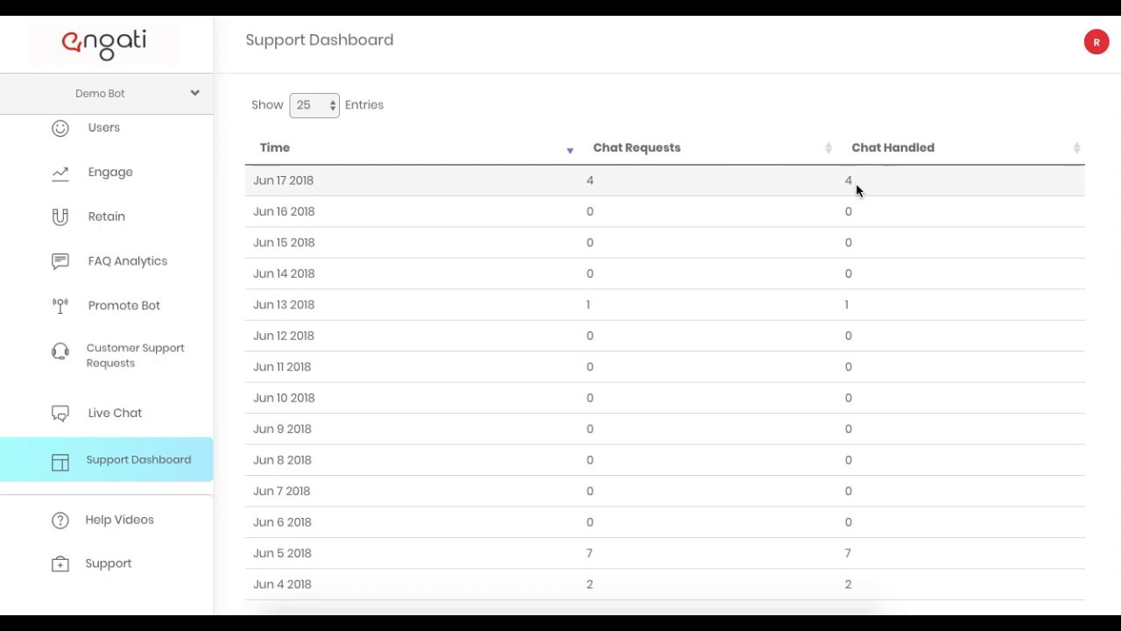
scroll(down, 3)
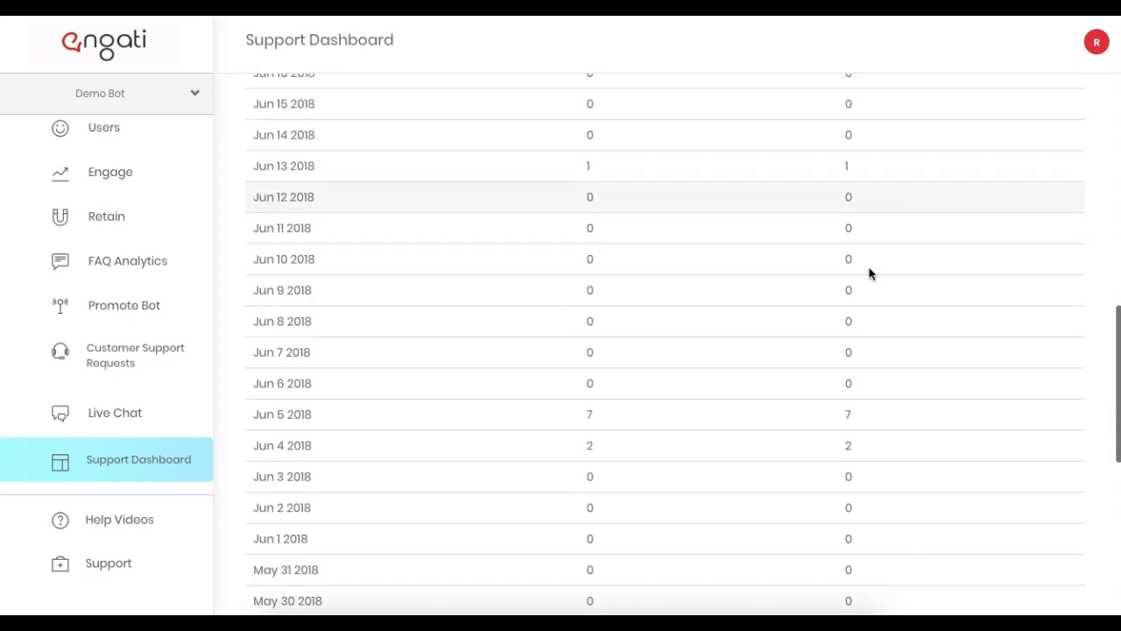
scroll(down, 3)
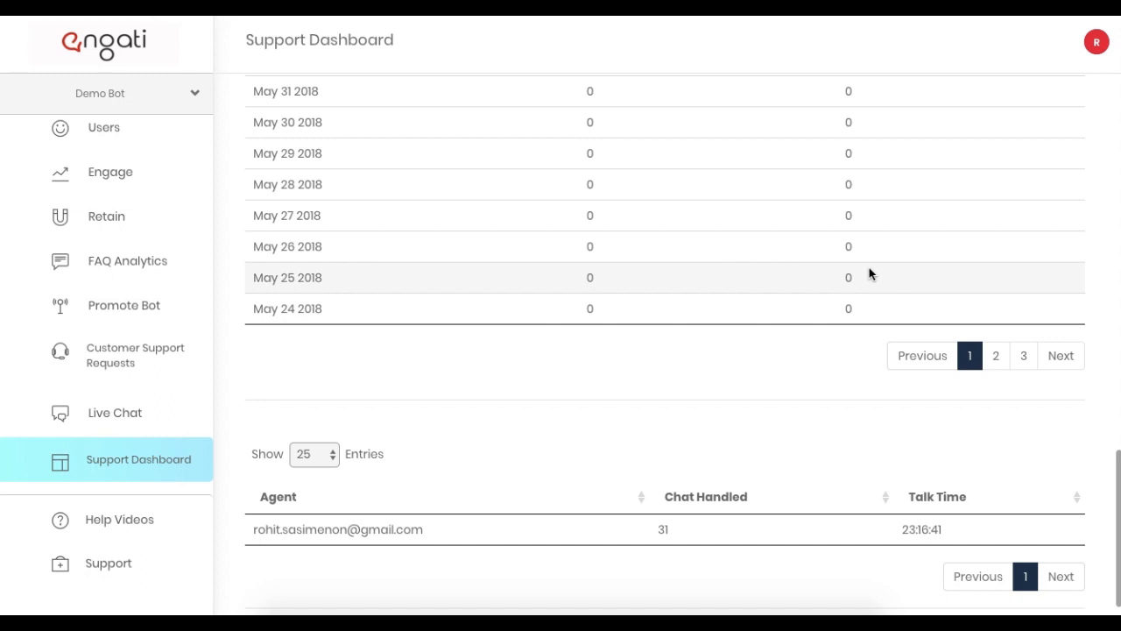
mouse_move(396, 576)
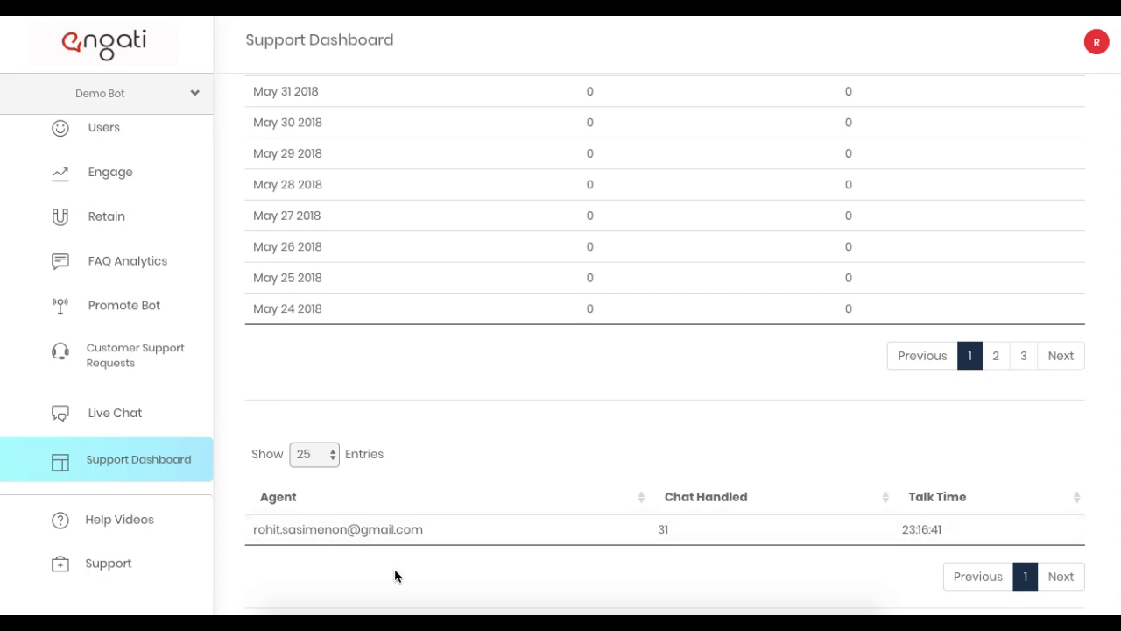
mouse_move(680, 557)
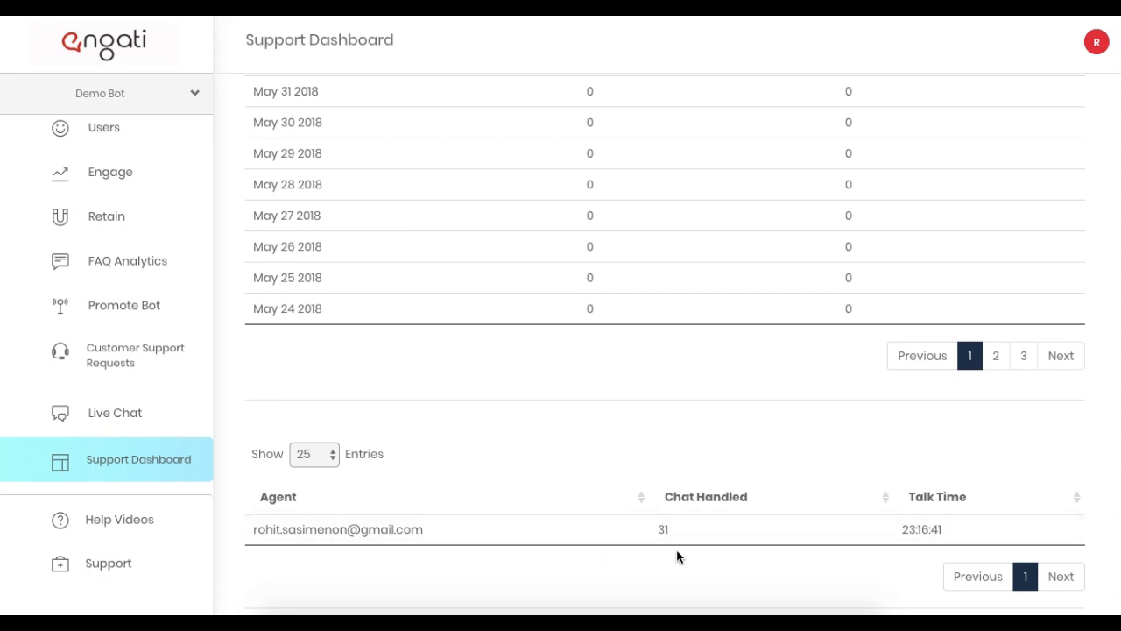
mouse_move(915, 550)
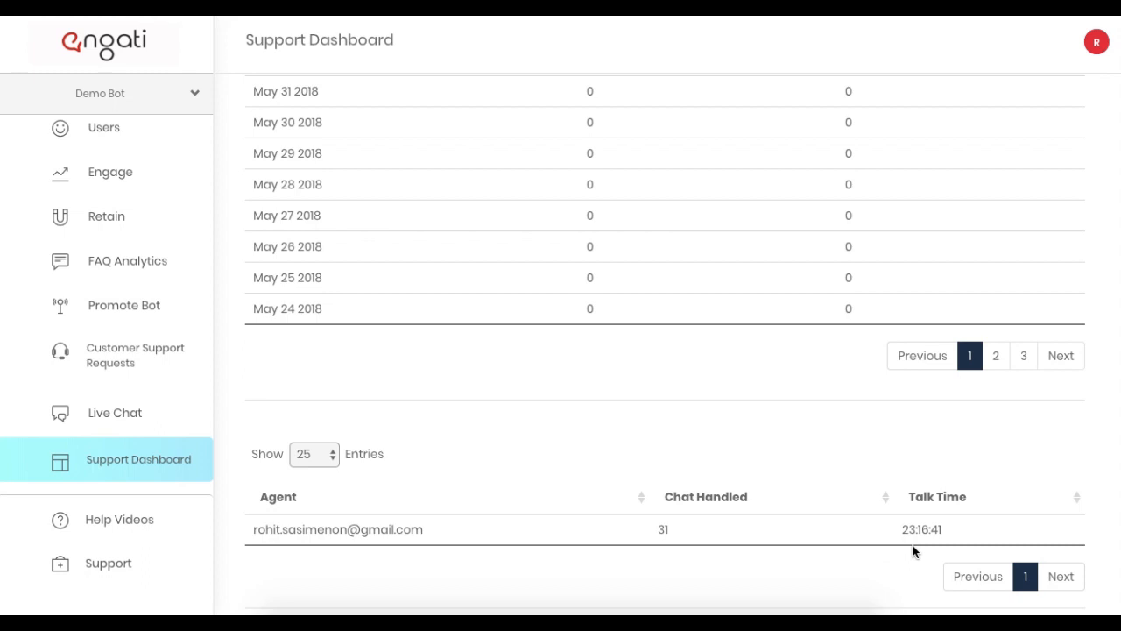
mouse_move(935, 546)
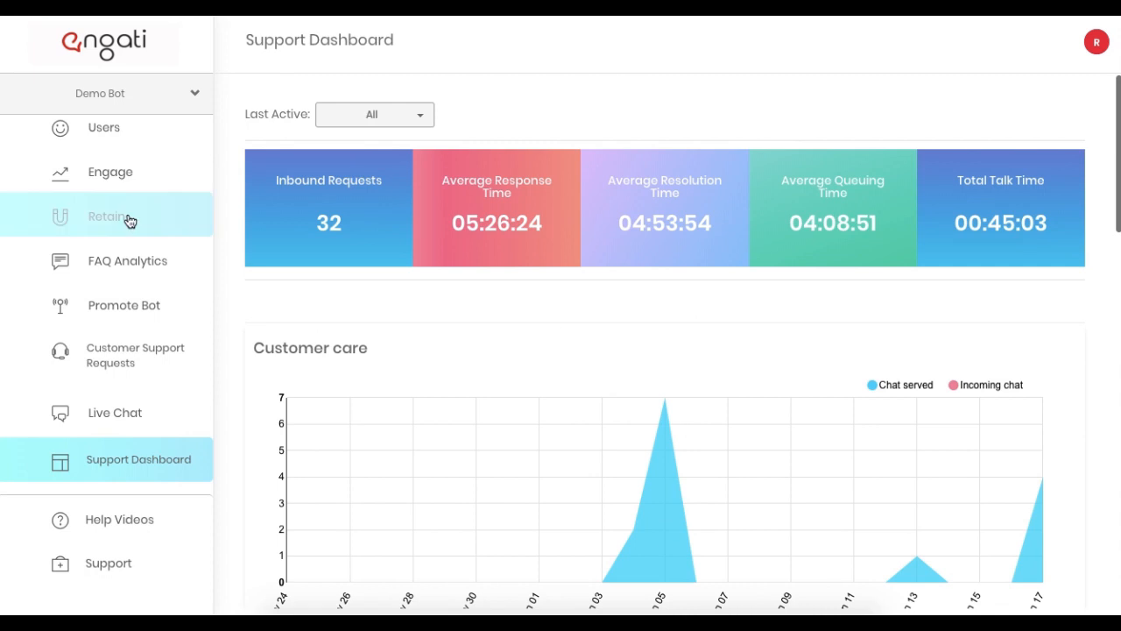
Go back to the bot's main Dashboard via the Engati logo
click(121, 138)
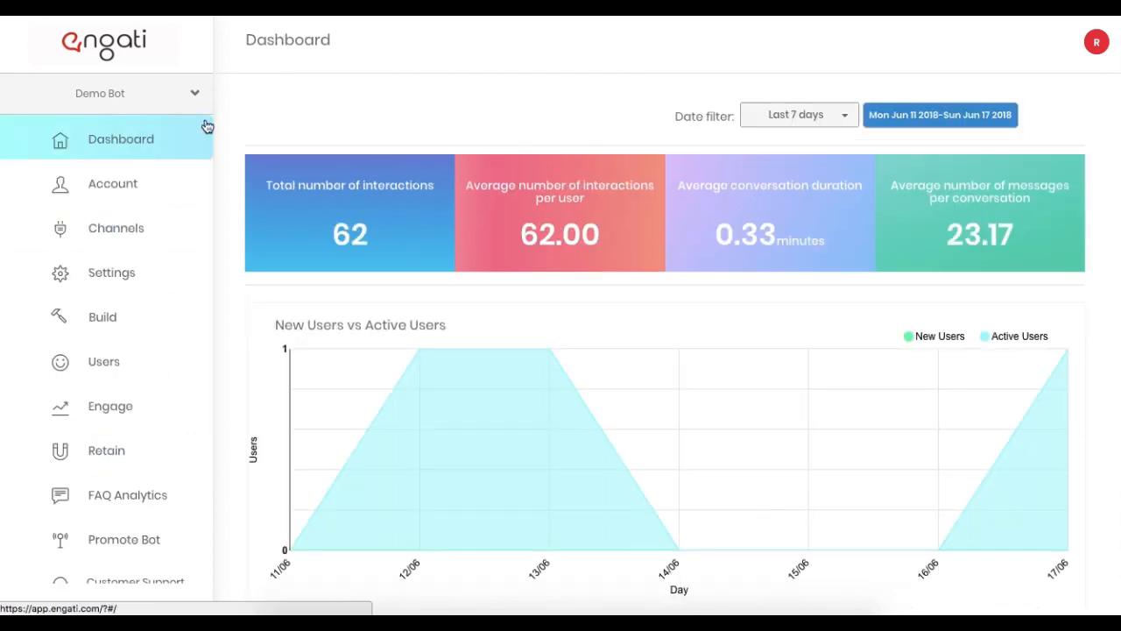
mouse_move(639, 296)
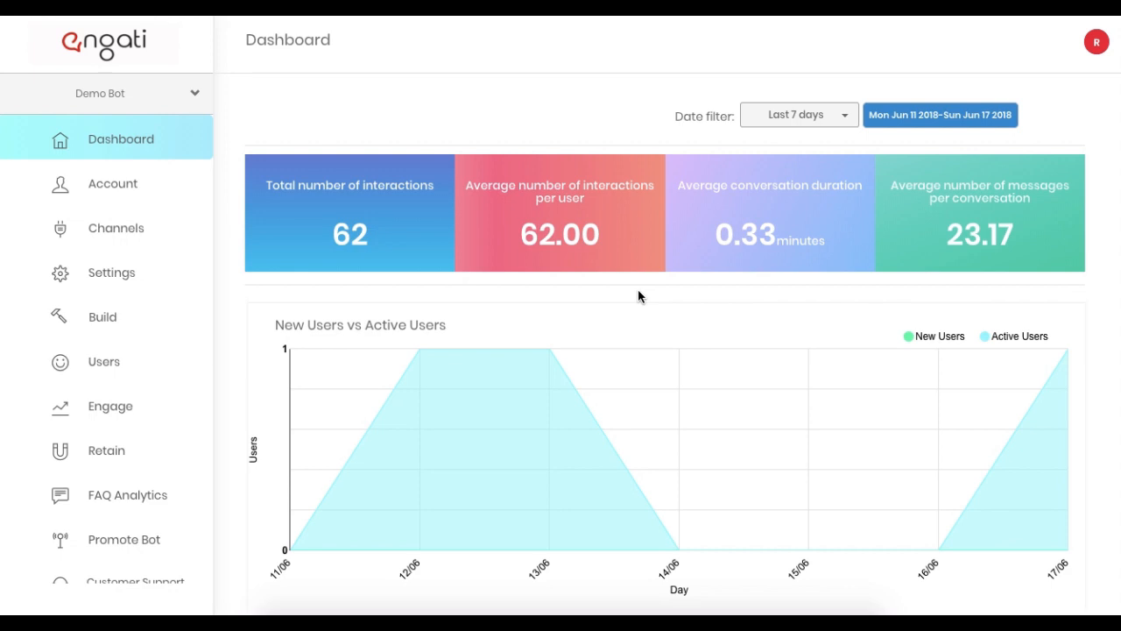
mouse_move(628, 334)
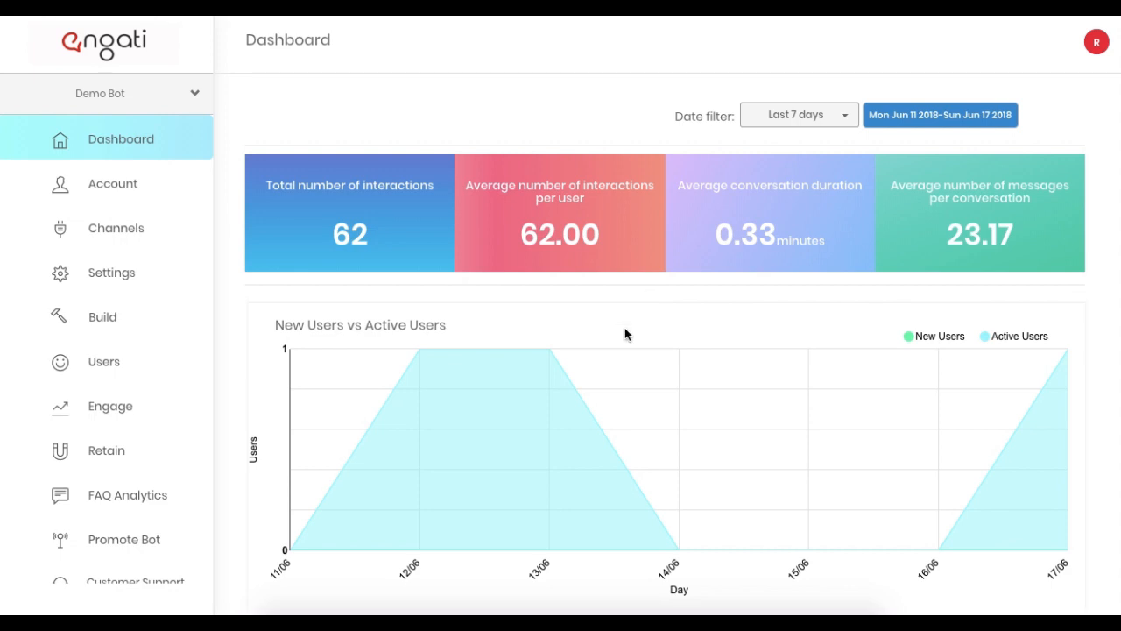